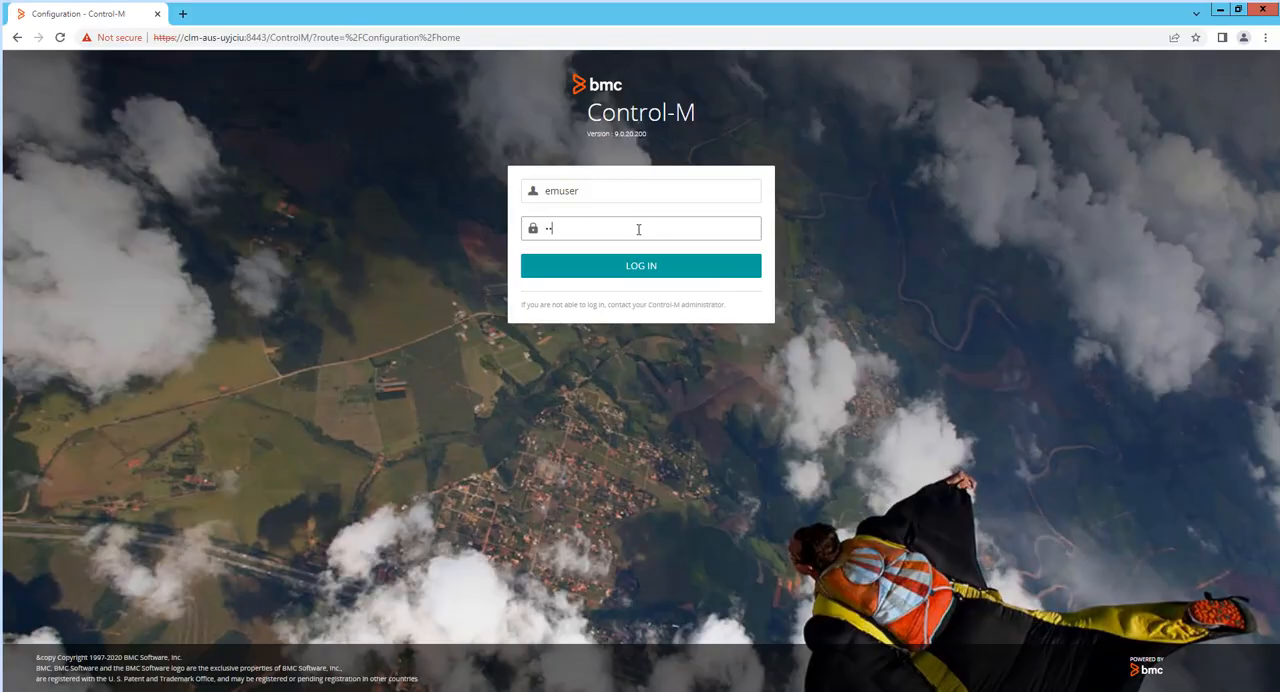
Submit the login credentials to reach the Configuration home page
left_click(640, 264)
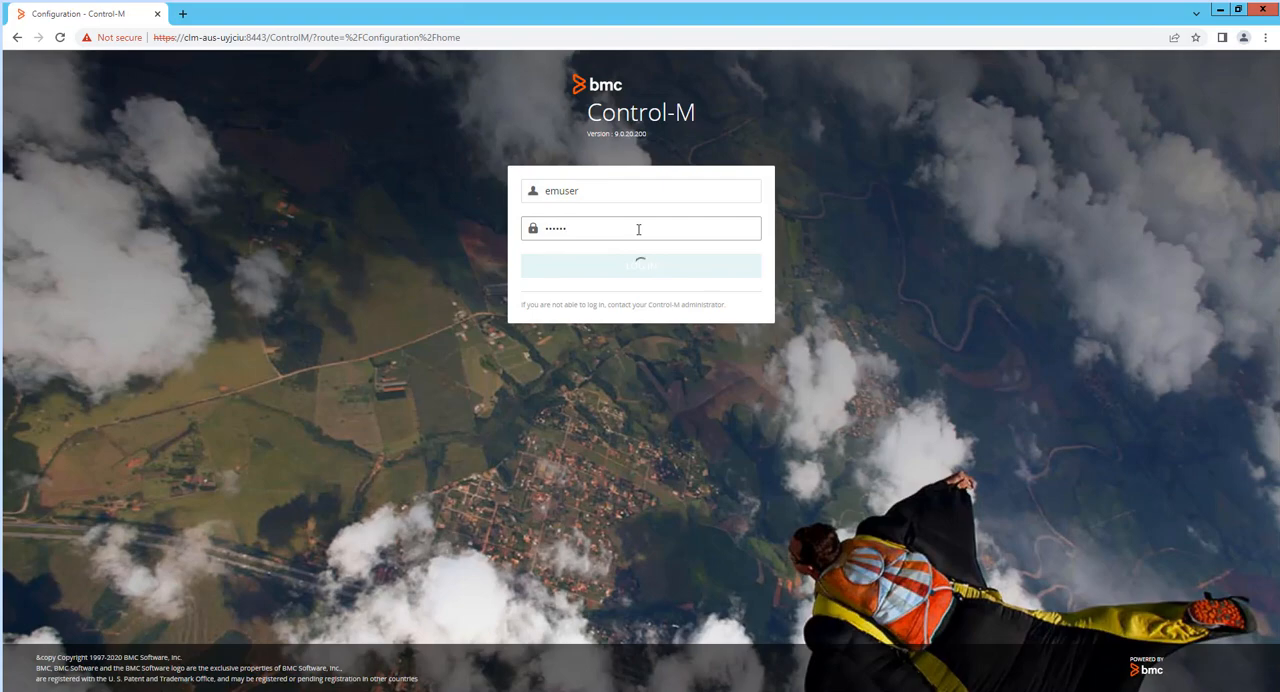
left_click(640, 264)
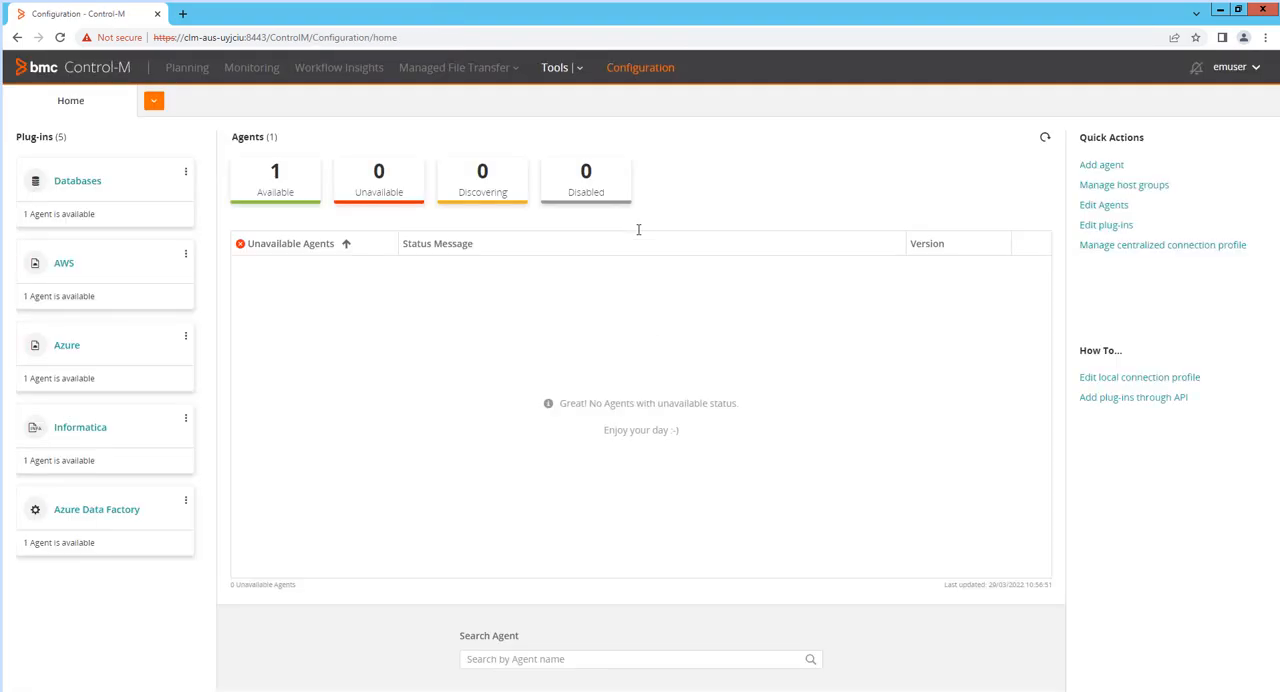
mouse_move(428, 150)
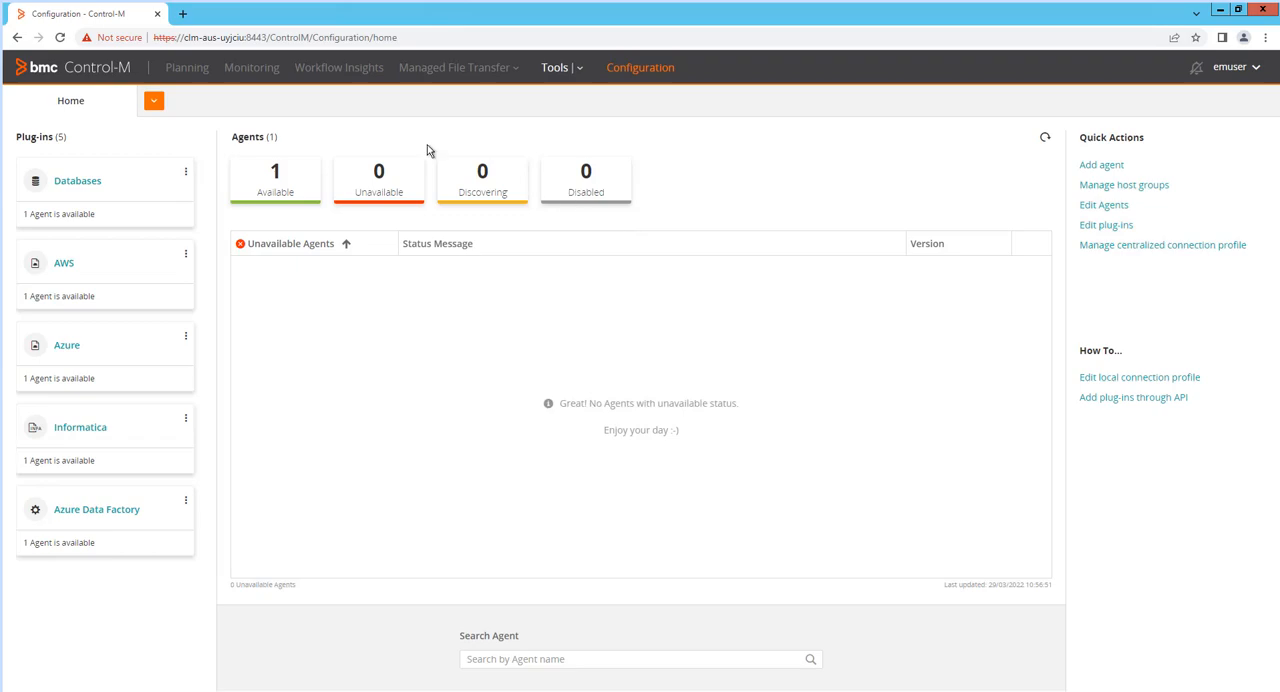
mouse_move(420, 84)
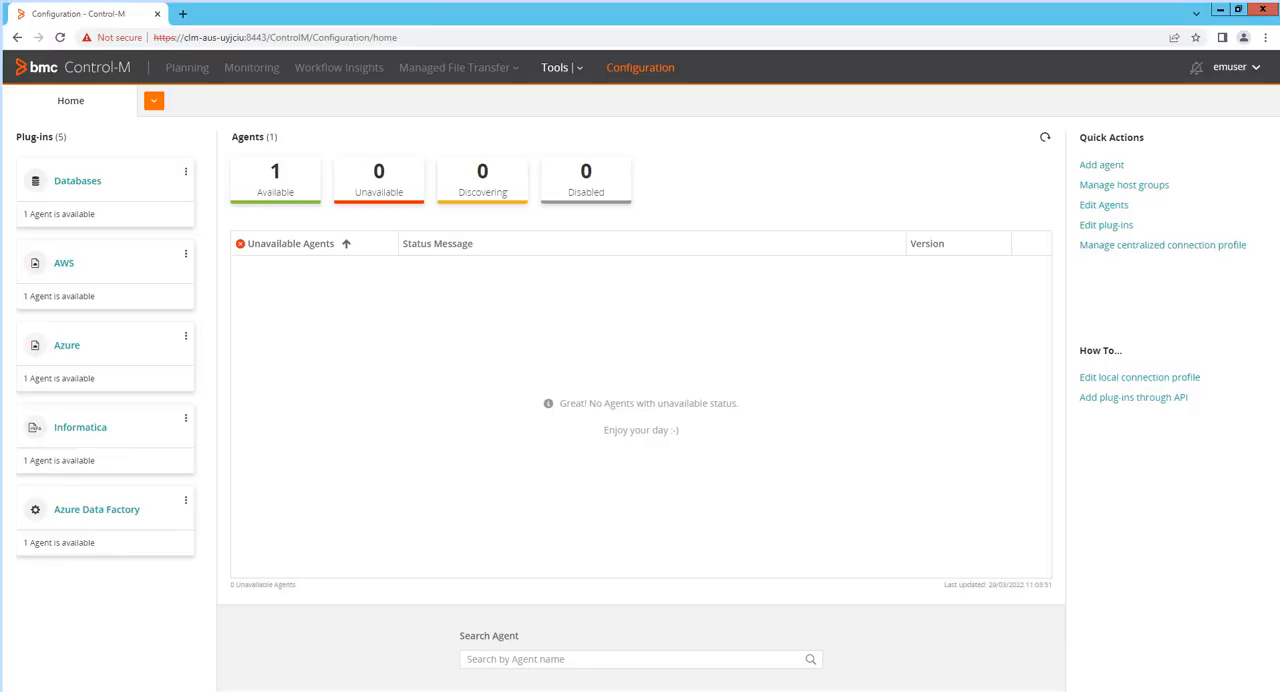
mouse_move(864, 590)
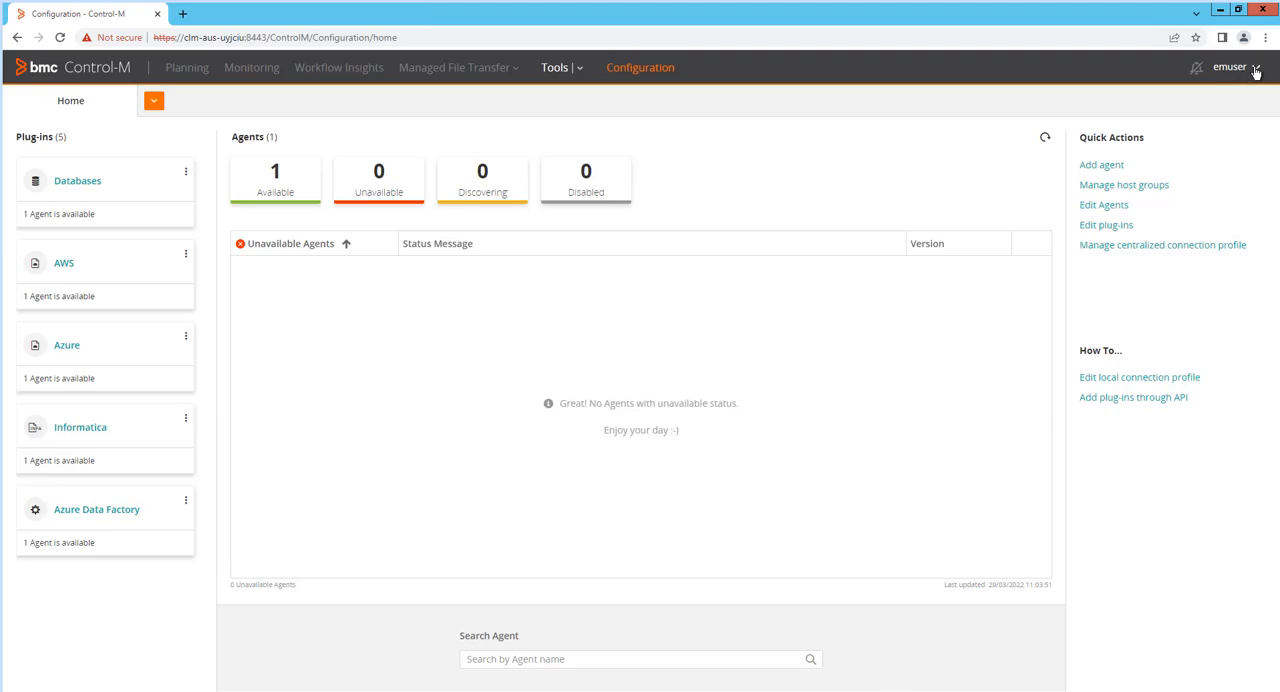
Log out from the user menu, confirm, then re-enter the password and sign back in
left_click(1238, 68)
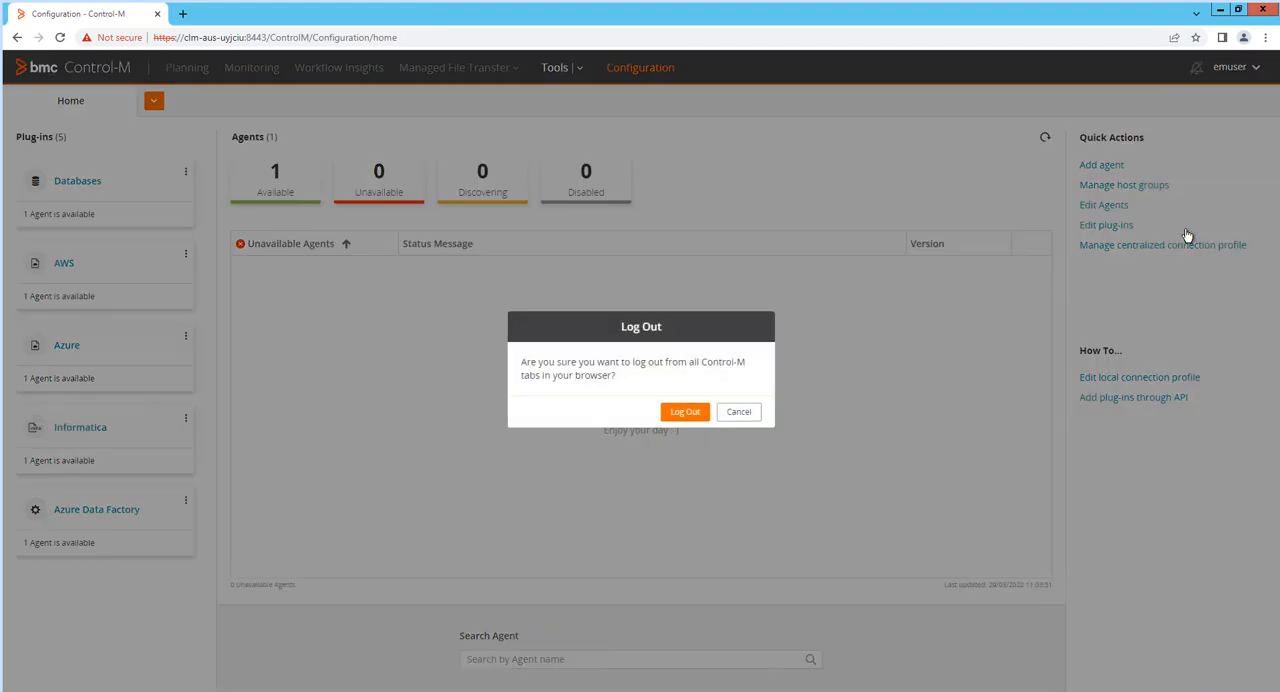
mouse_move(684, 412)
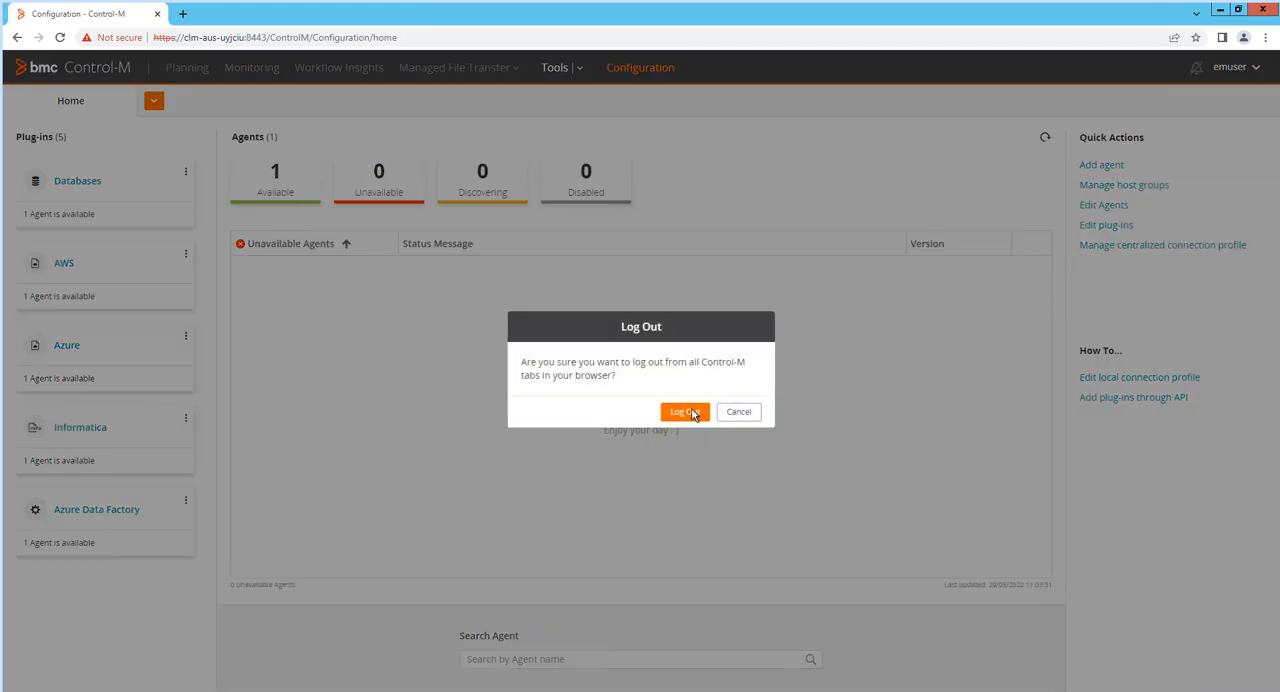
left_click(684, 412)
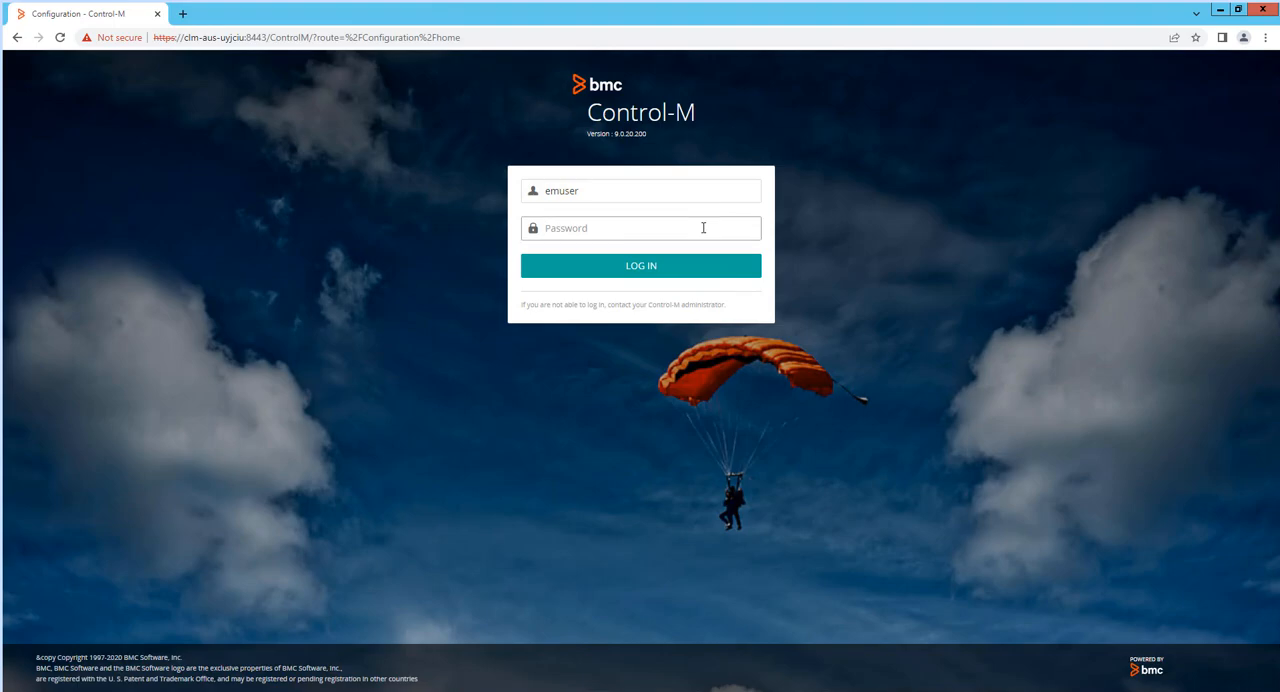
left_click(640, 264)
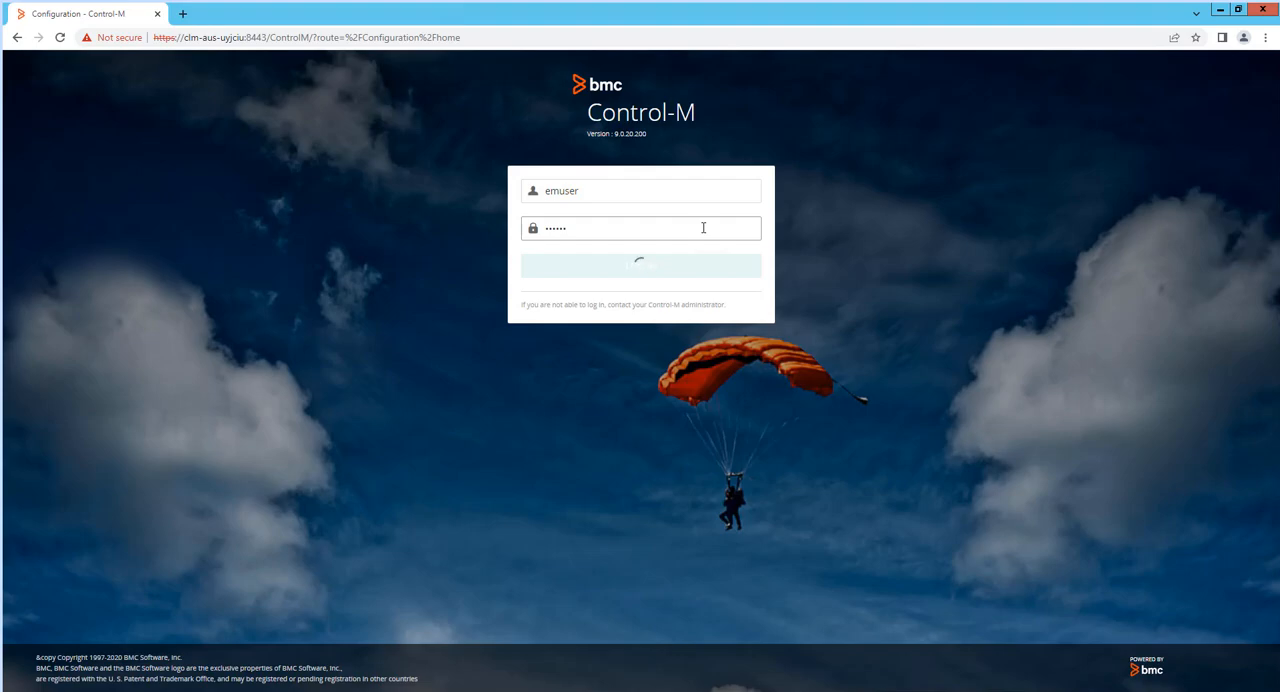
left_click(640, 264)
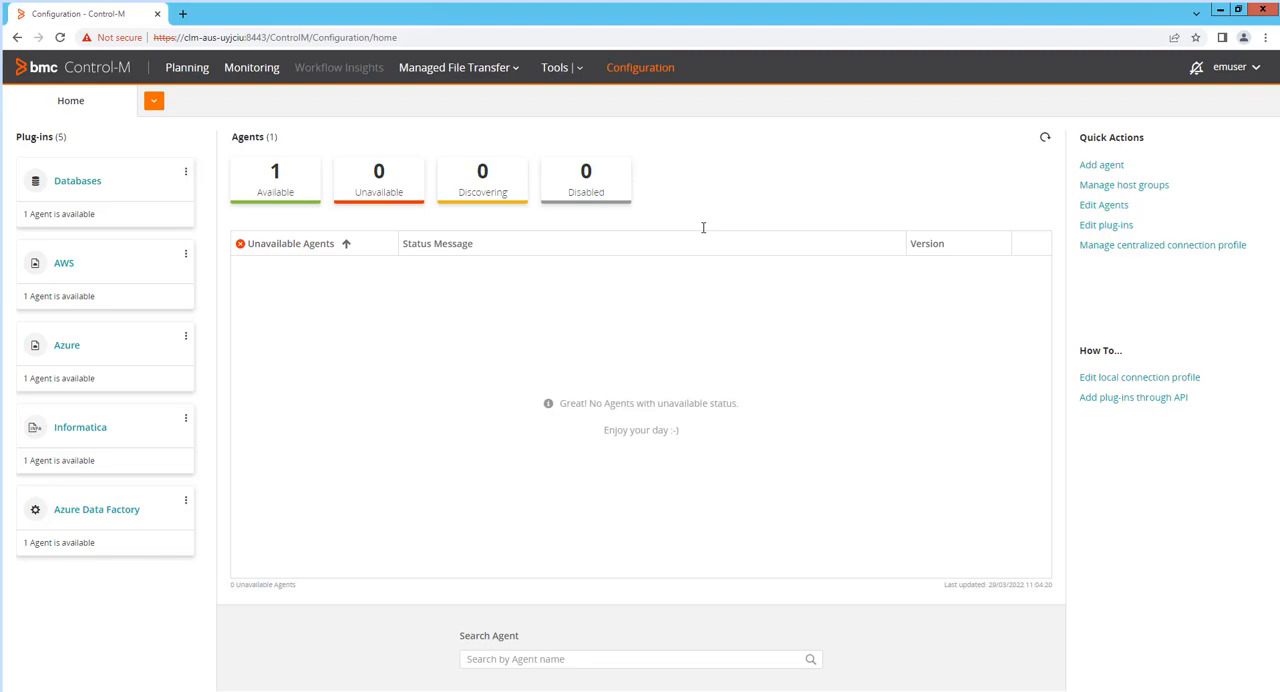
mouse_move(750, 276)
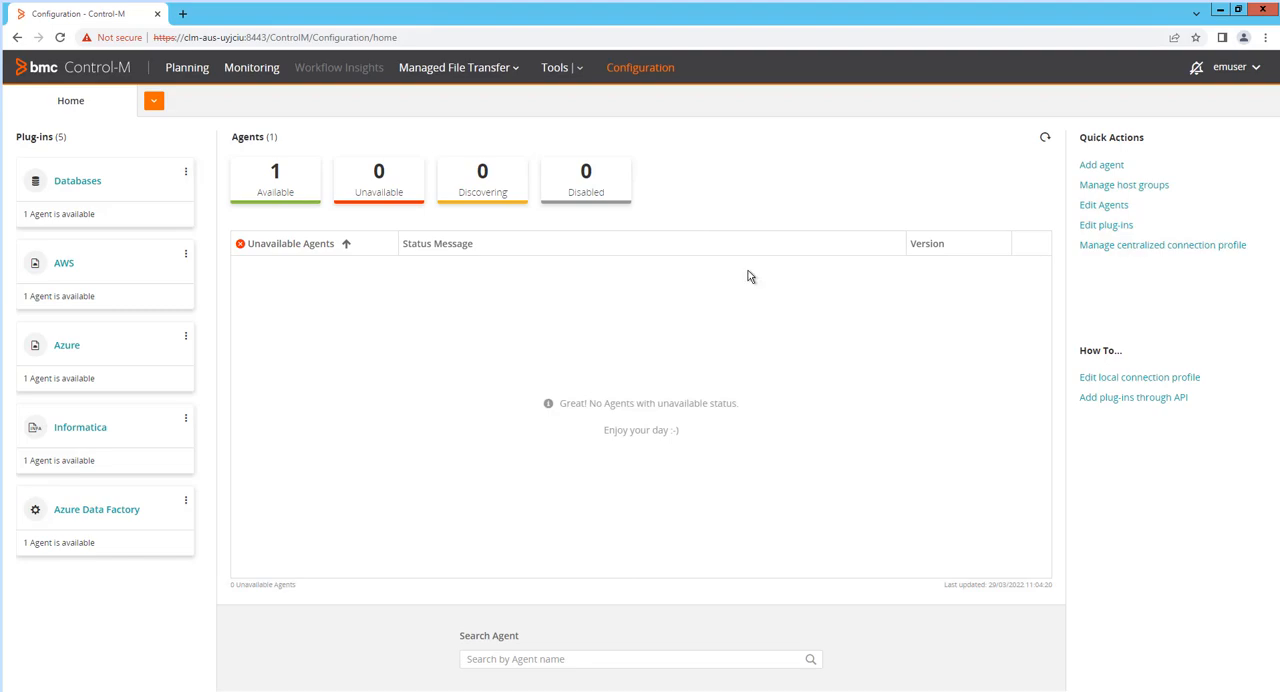
mouse_move(480, 76)
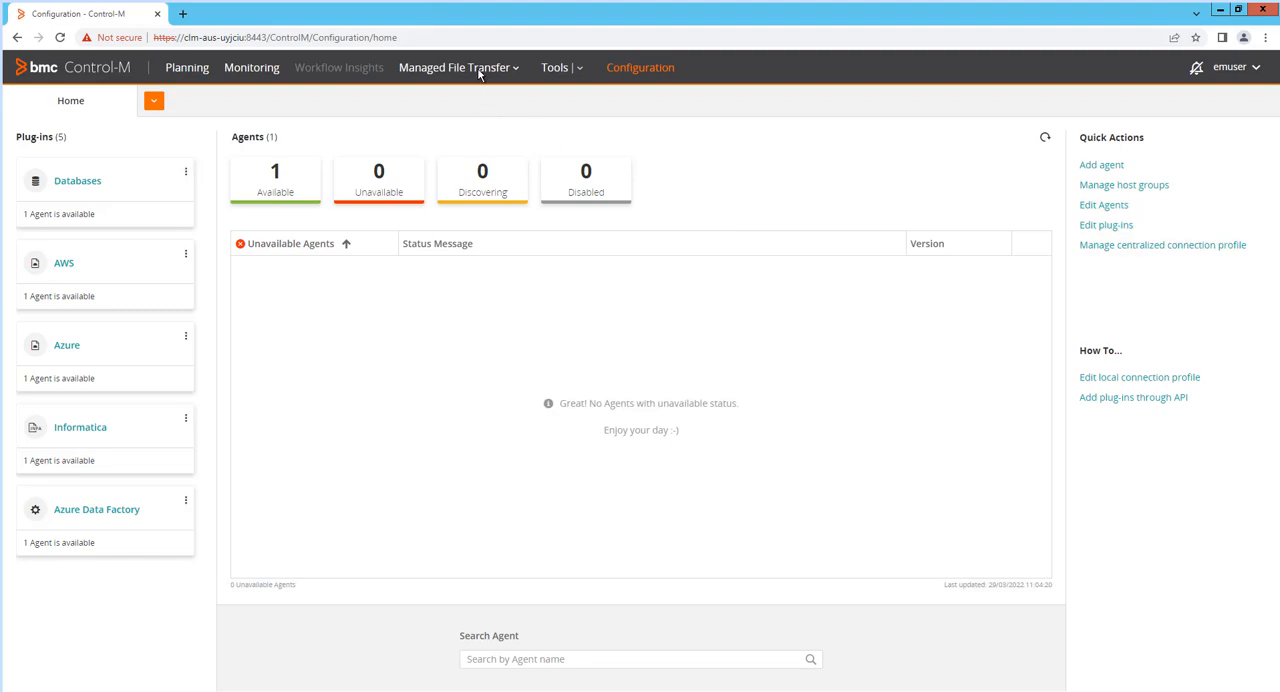
mouse_move(454, 68)
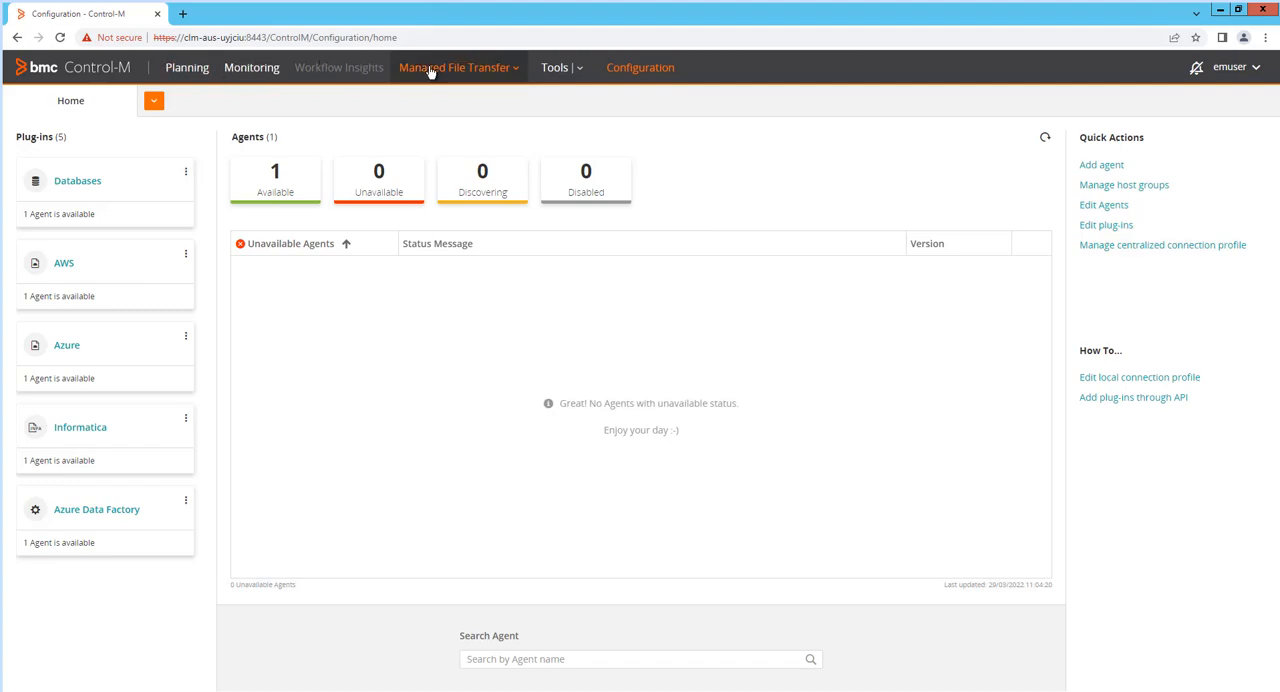
mouse_move(1008, 634)
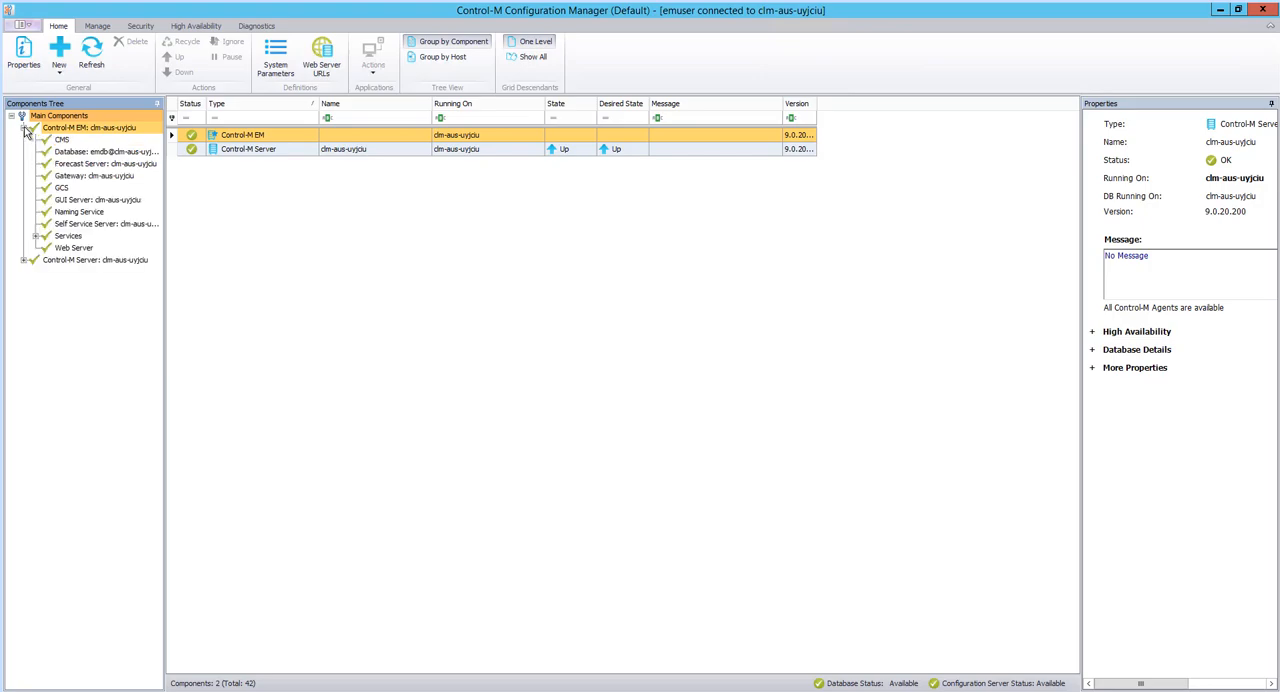
Expand Control-M/EM Services in the Components Tree to list its individual services
left_click(68, 236)
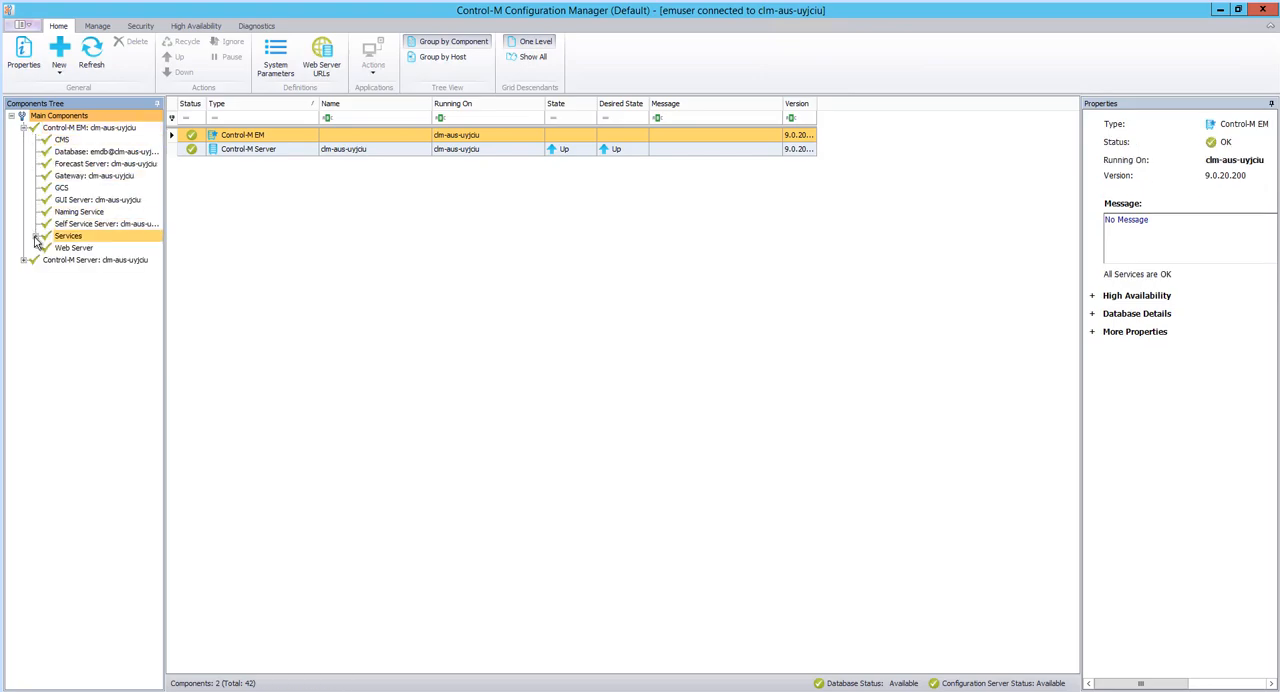
left_click(36, 236)
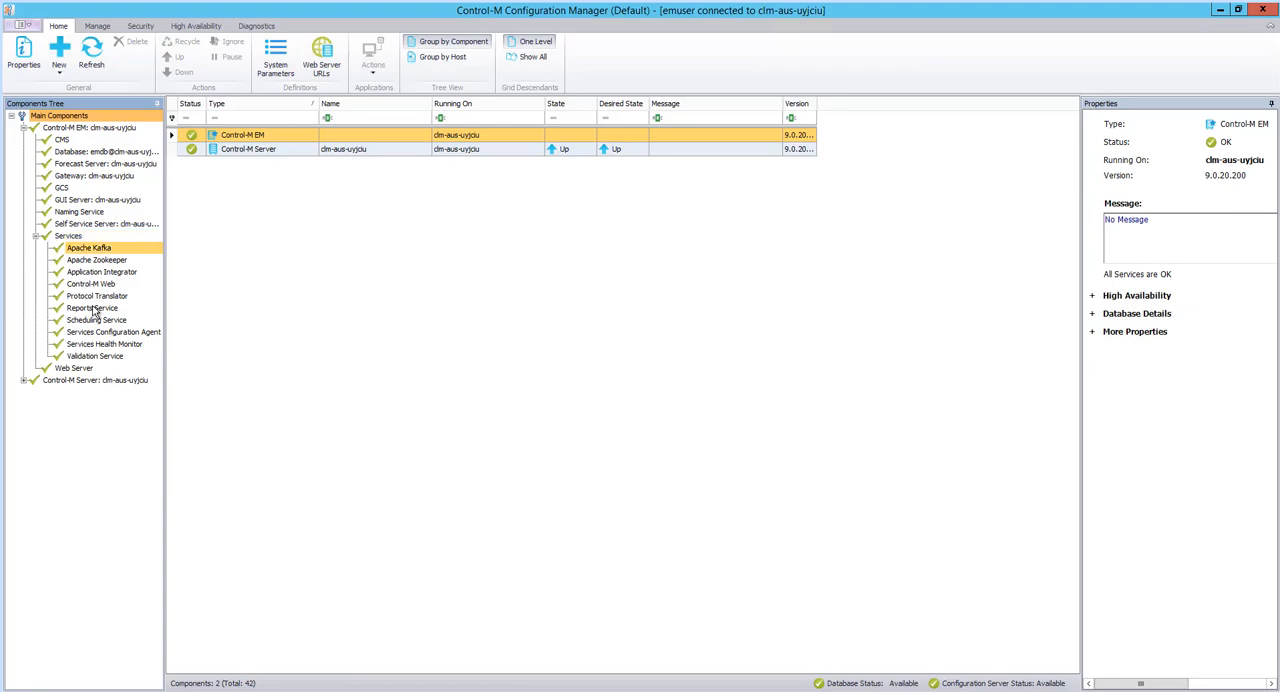
left_click(90, 284)
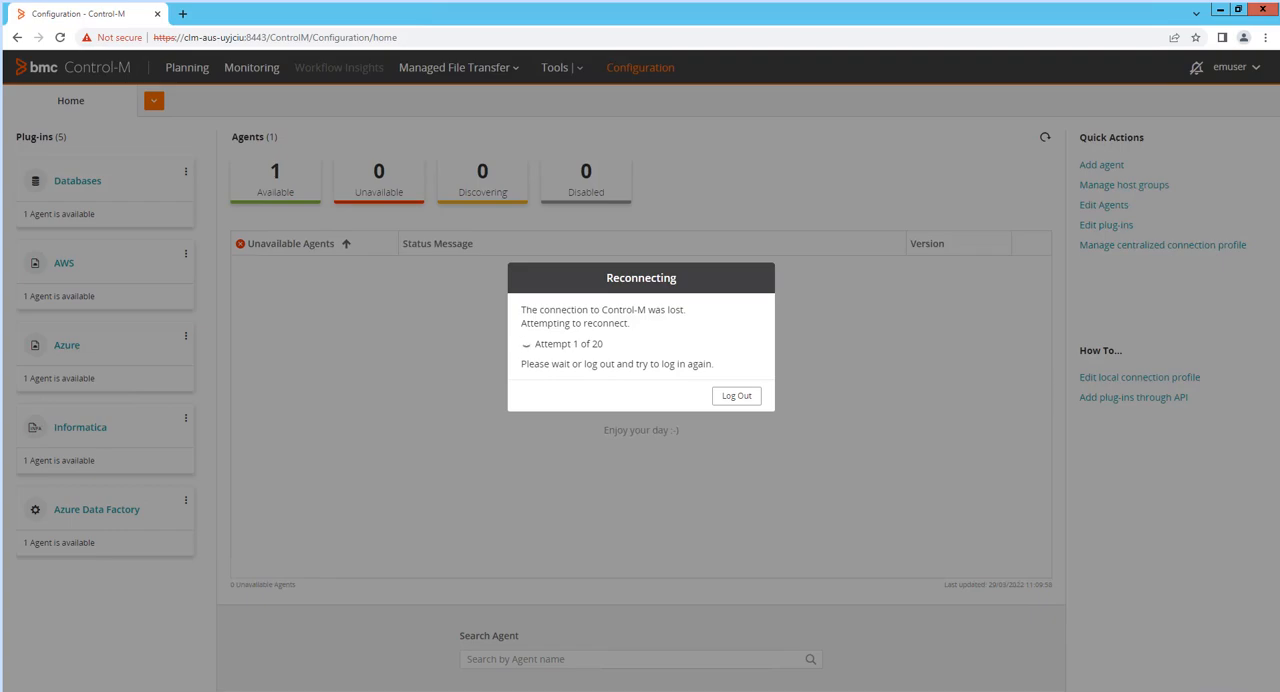
mouse_move(782, 608)
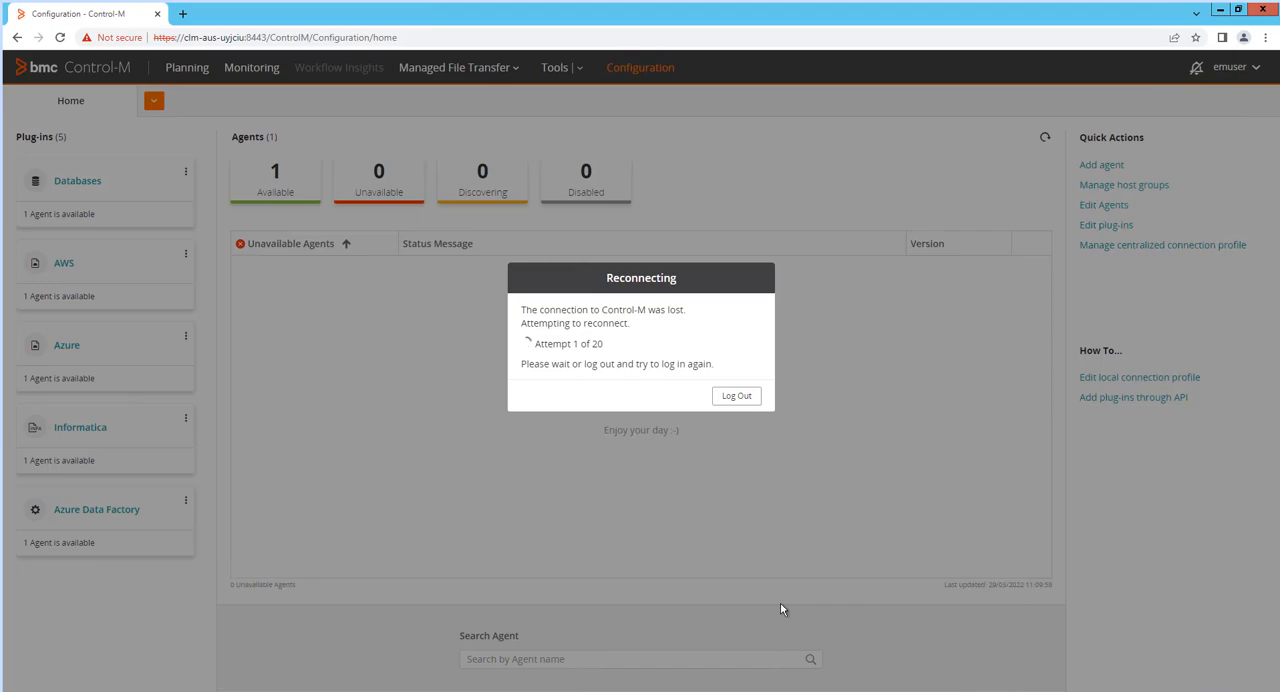
mouse_move(684, 362)
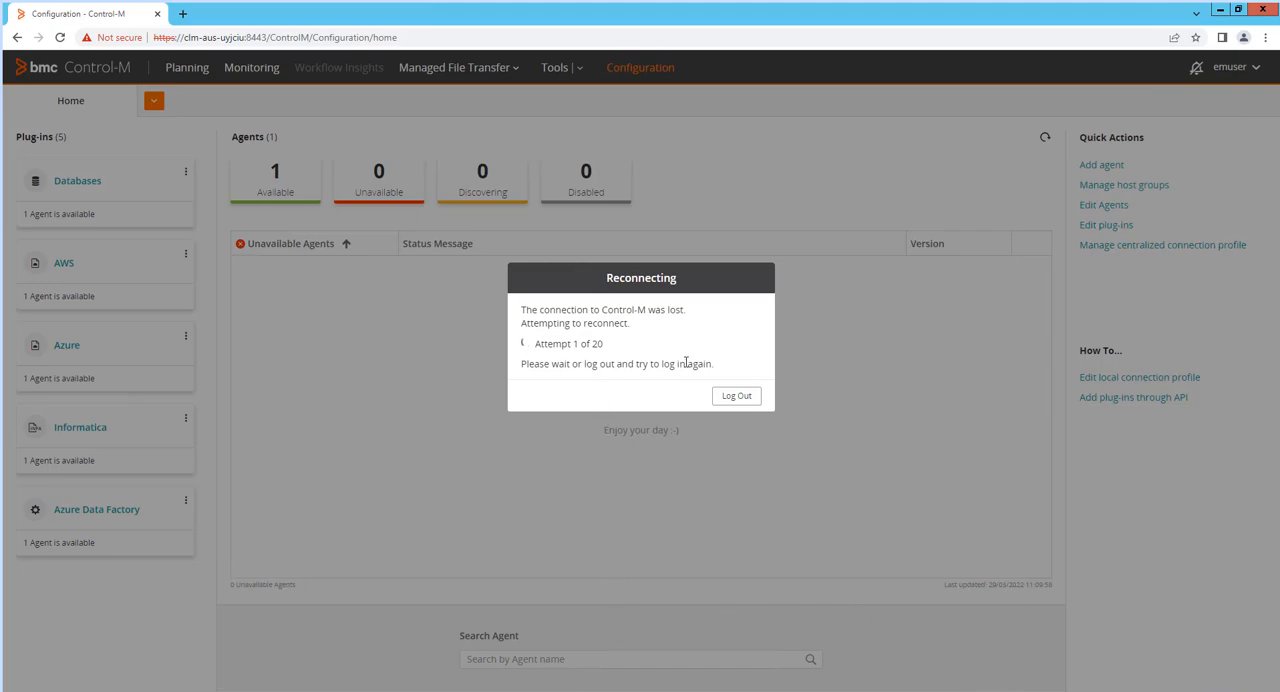
mouse_move(728, 372)
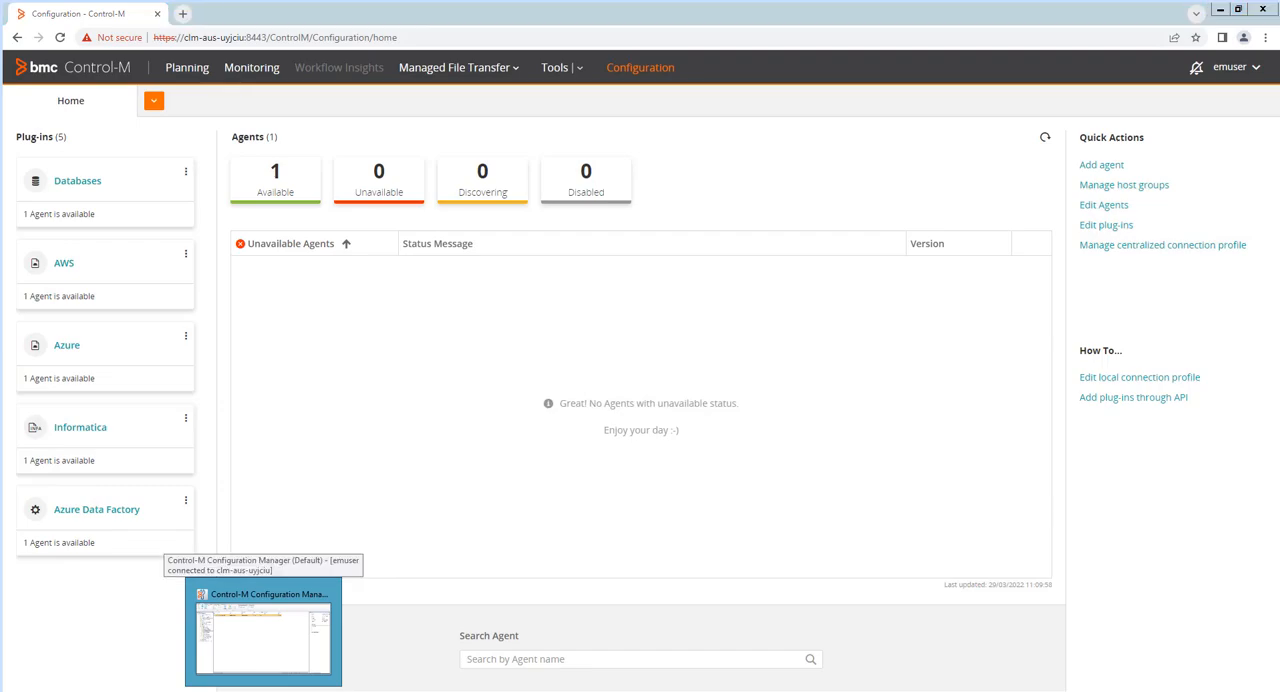
Bring Configuration Manager forward to view the Control-M Web service status
left_click(264, 630)
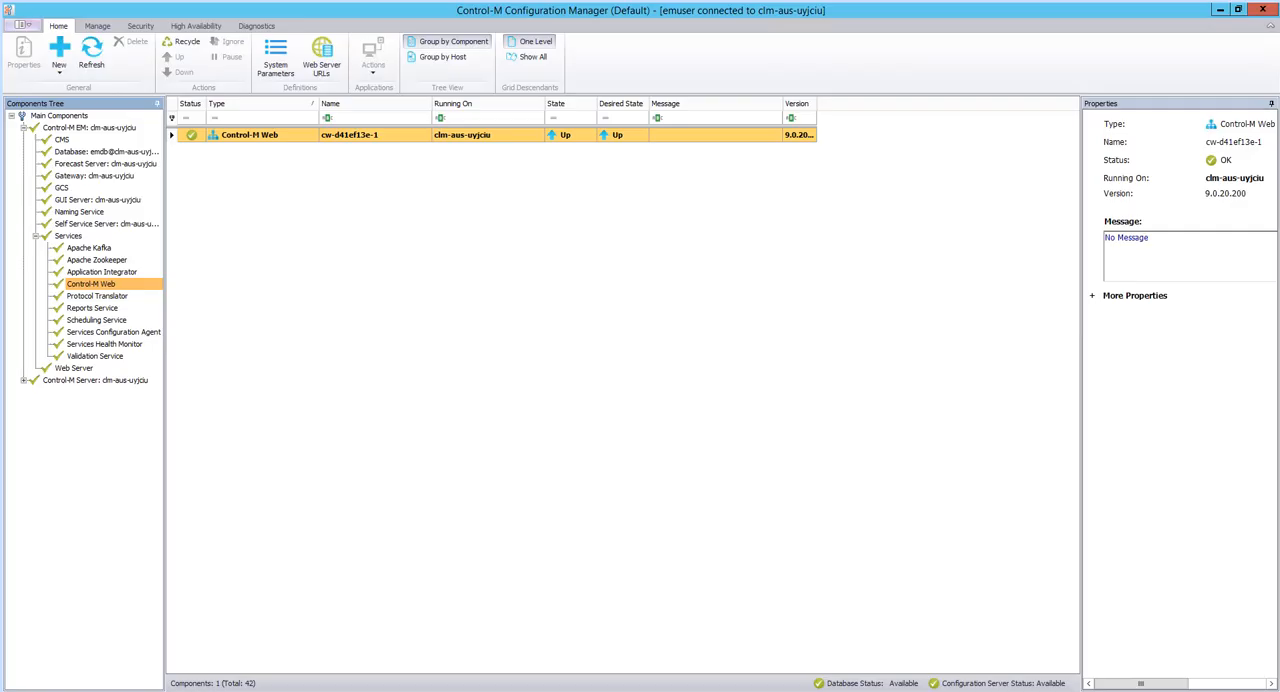
mouse_move(152, 88)
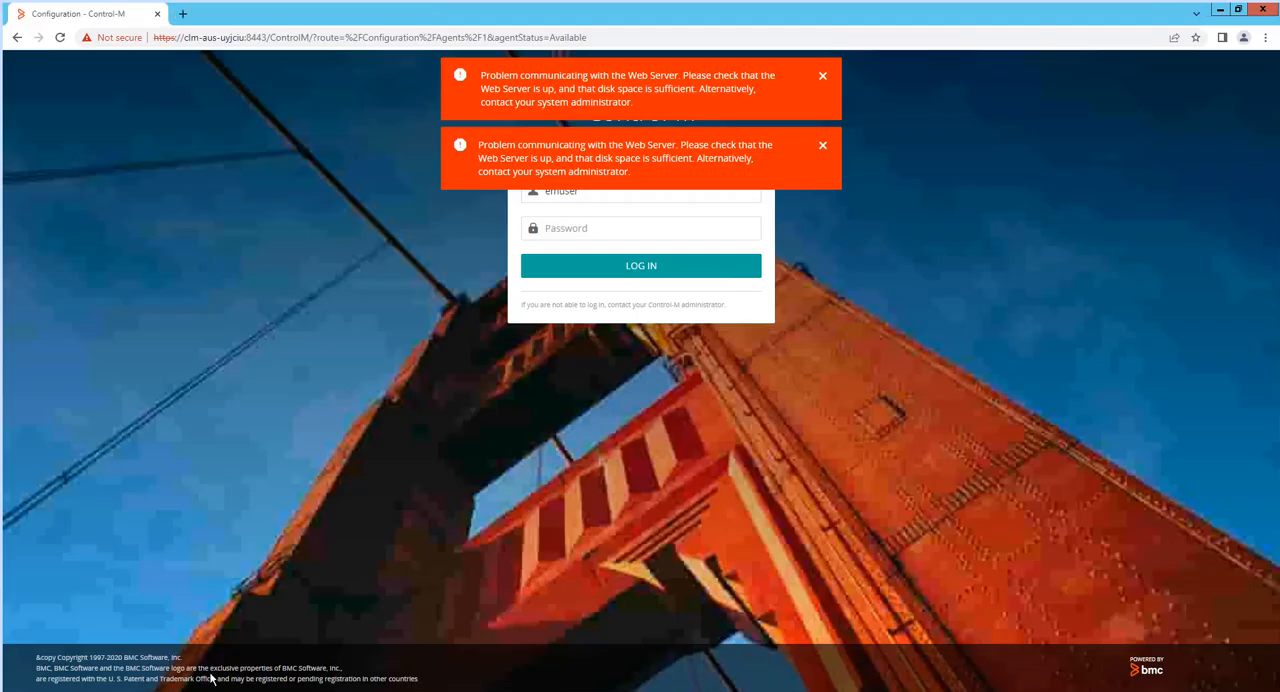
Enter the password and attempt to sign in despite the web server error banners
left_click(640, 228)
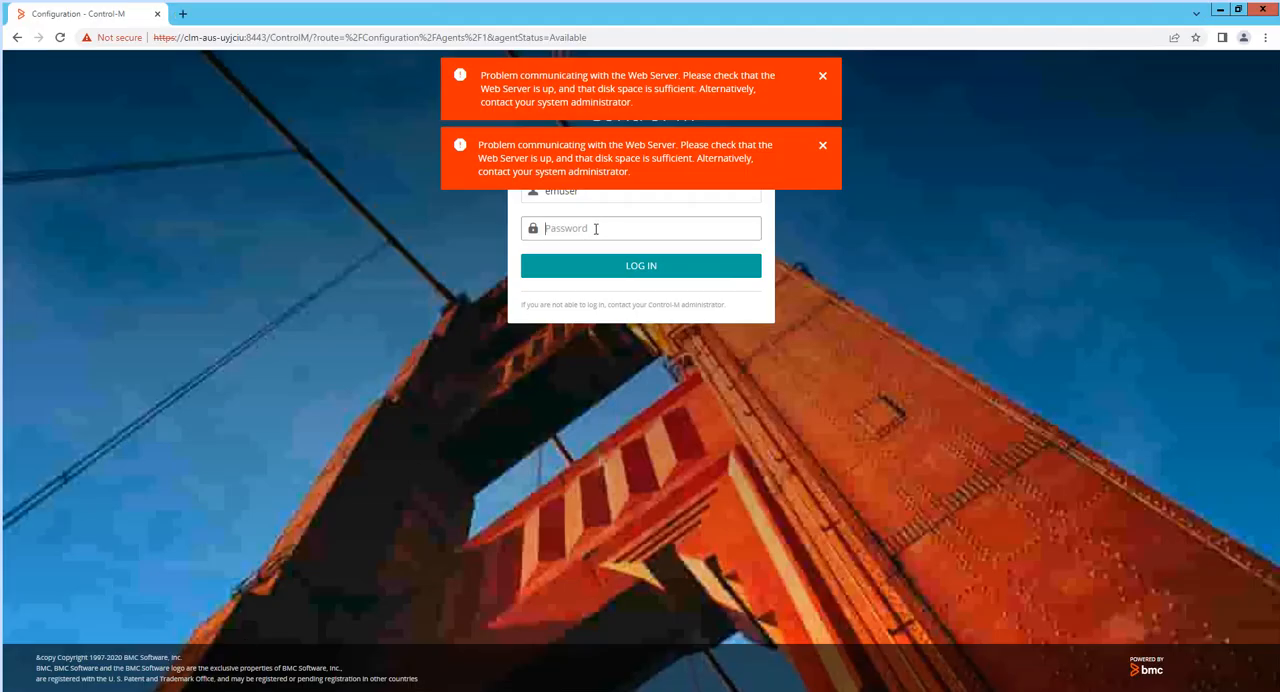
type("•")
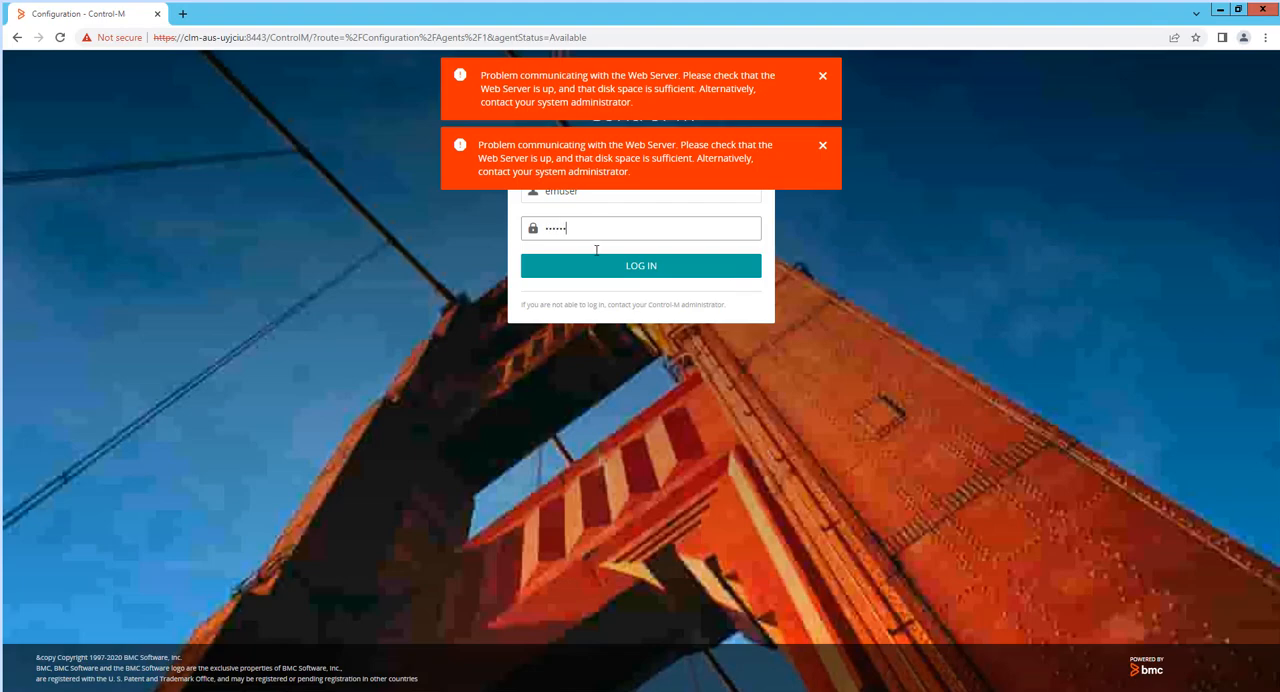
left_click(640, 264)
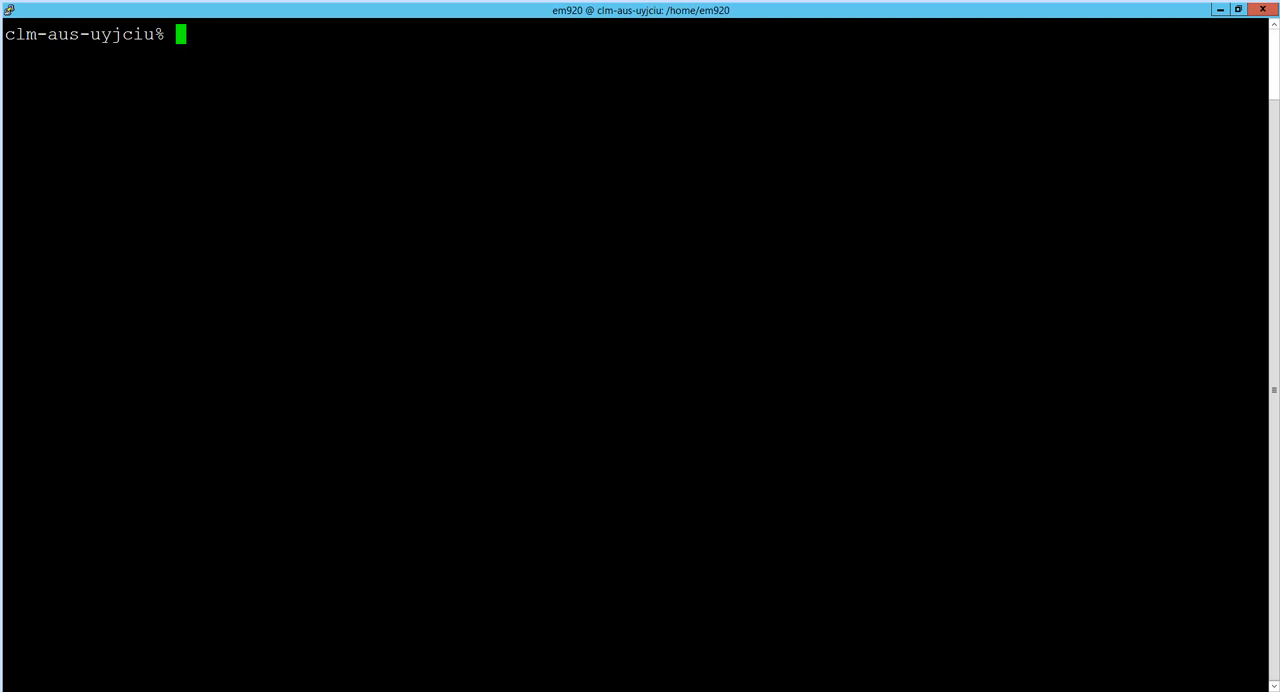
Change to ctm_em/etc/emweb/tomcat/webapps and begin the stop command
type("cd")
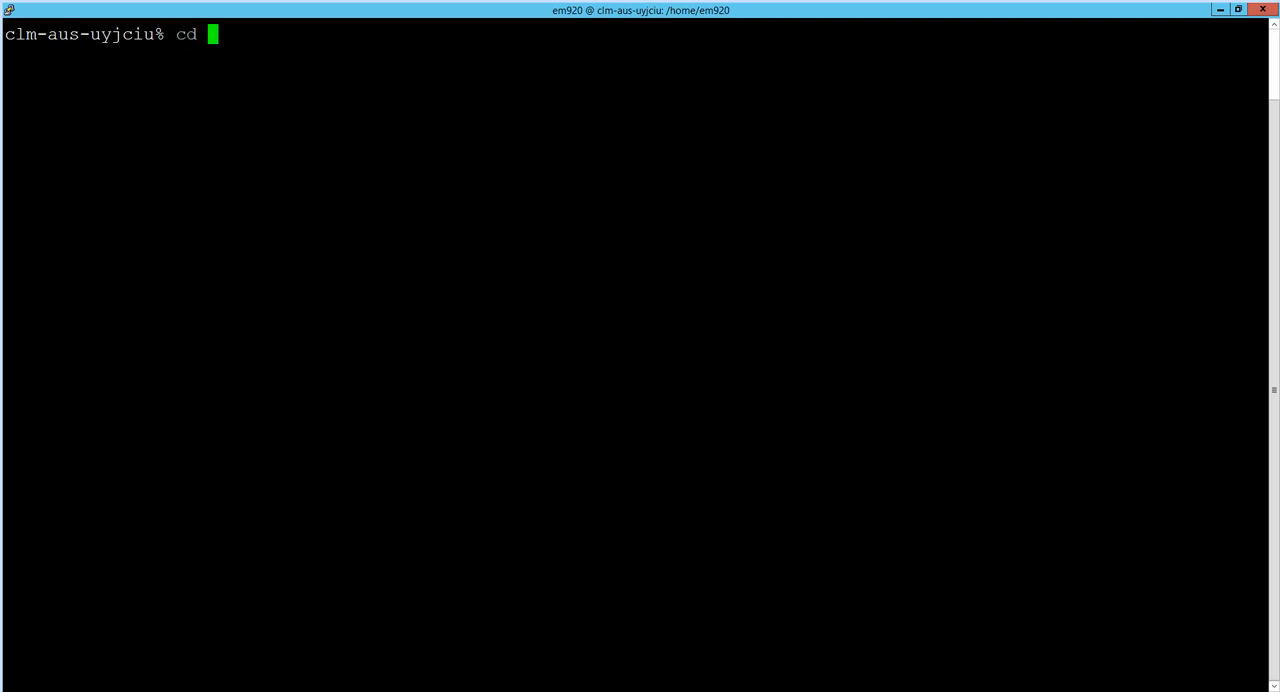
type("ctm_em/etc/emweb/tomcat/webapps")
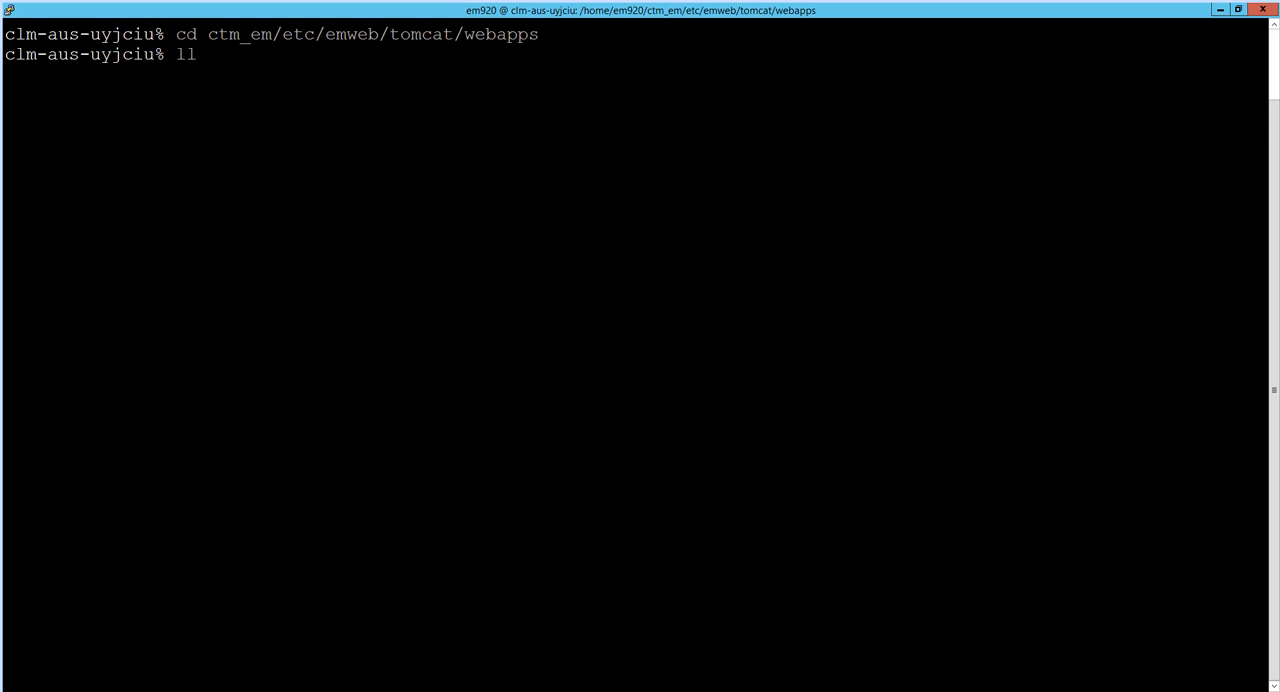
key("Return")
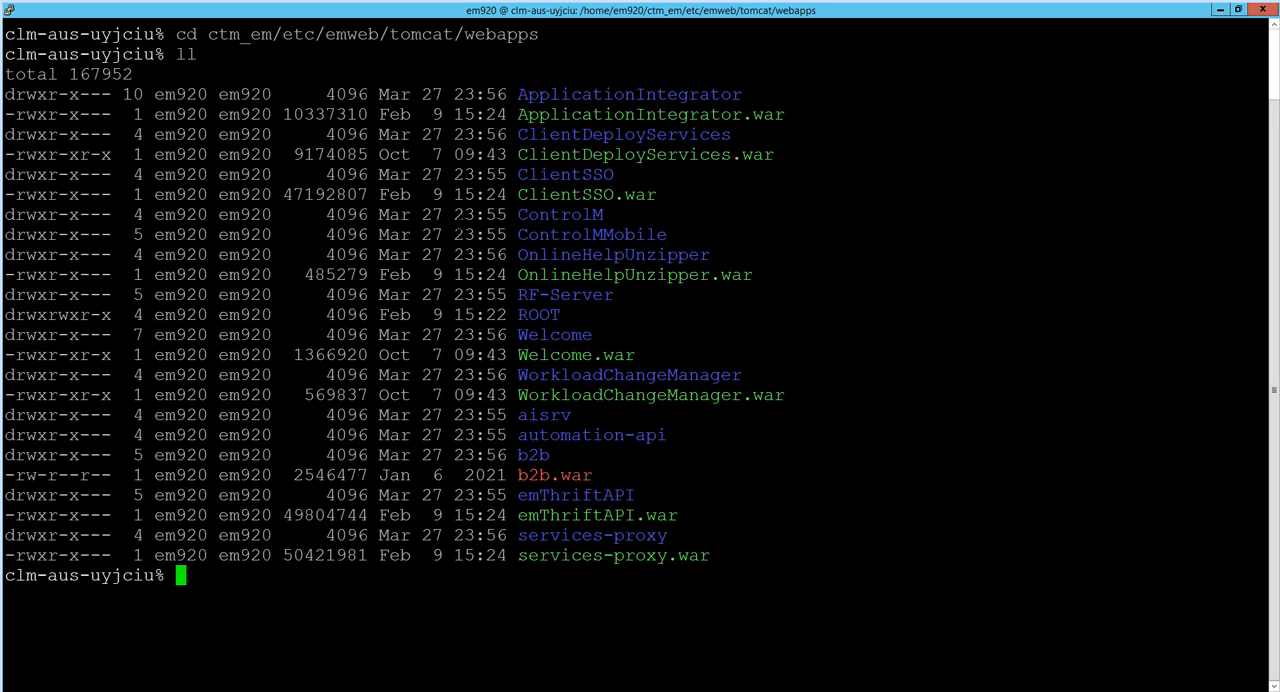
type("stop")
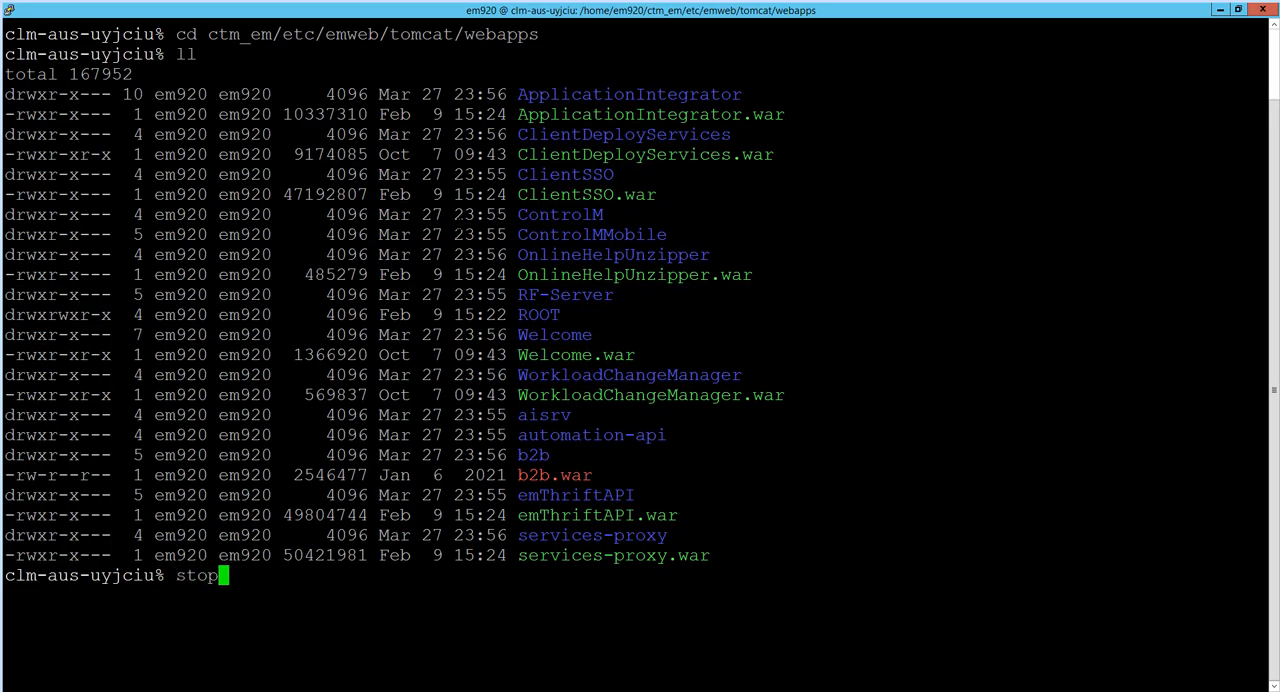
Run stop_config_agent so the Configuration Agent reports DOWN
type("_config")
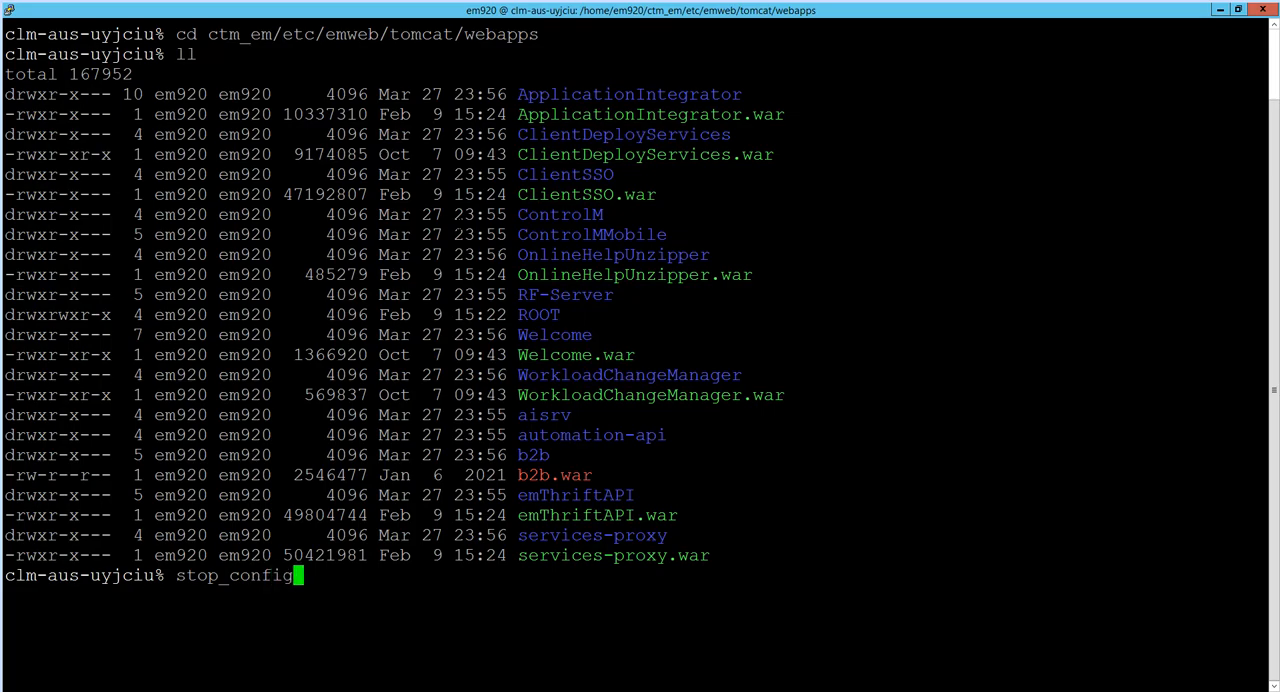
type("_agent")
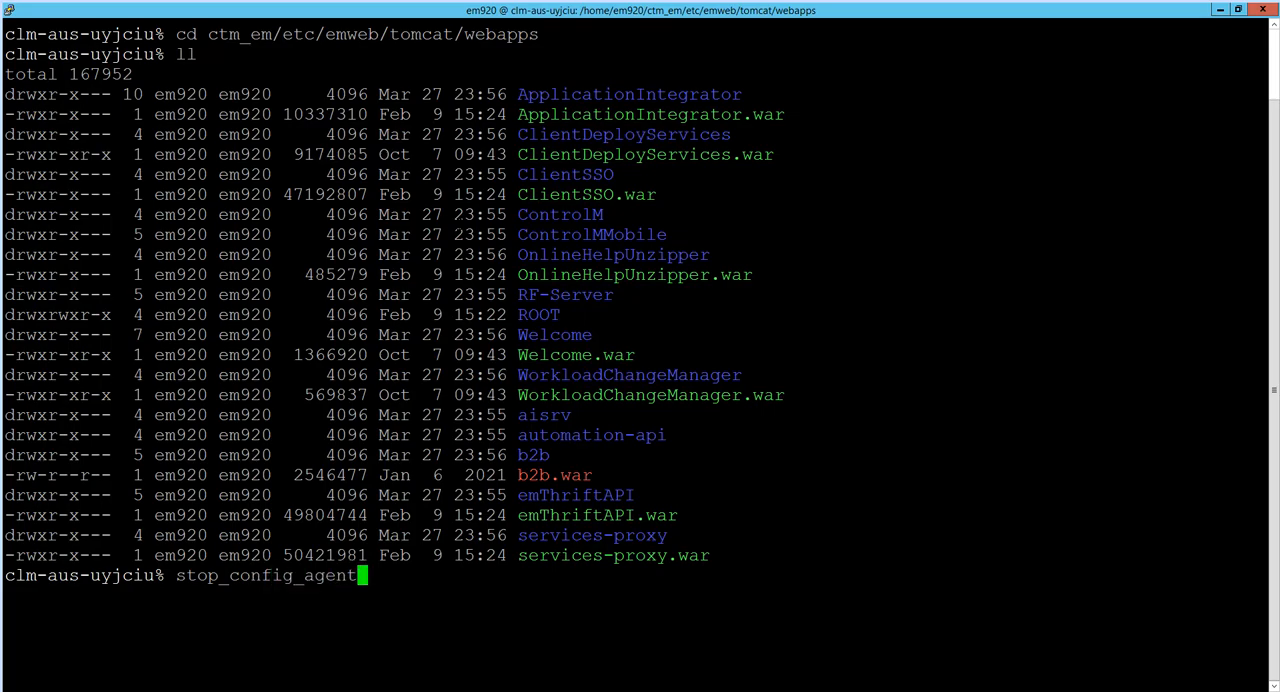
key("Return")
type("y")
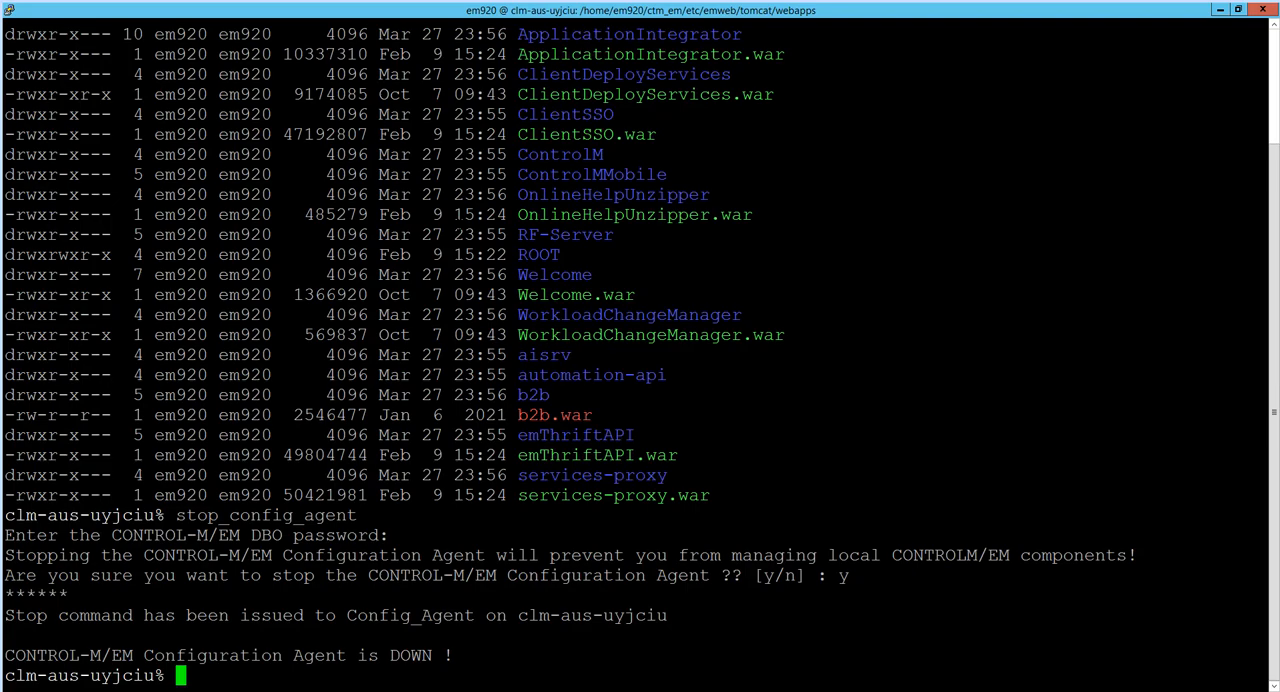
Run stop_web_server so the EM web server reports DOWN
type("stop_web_se")
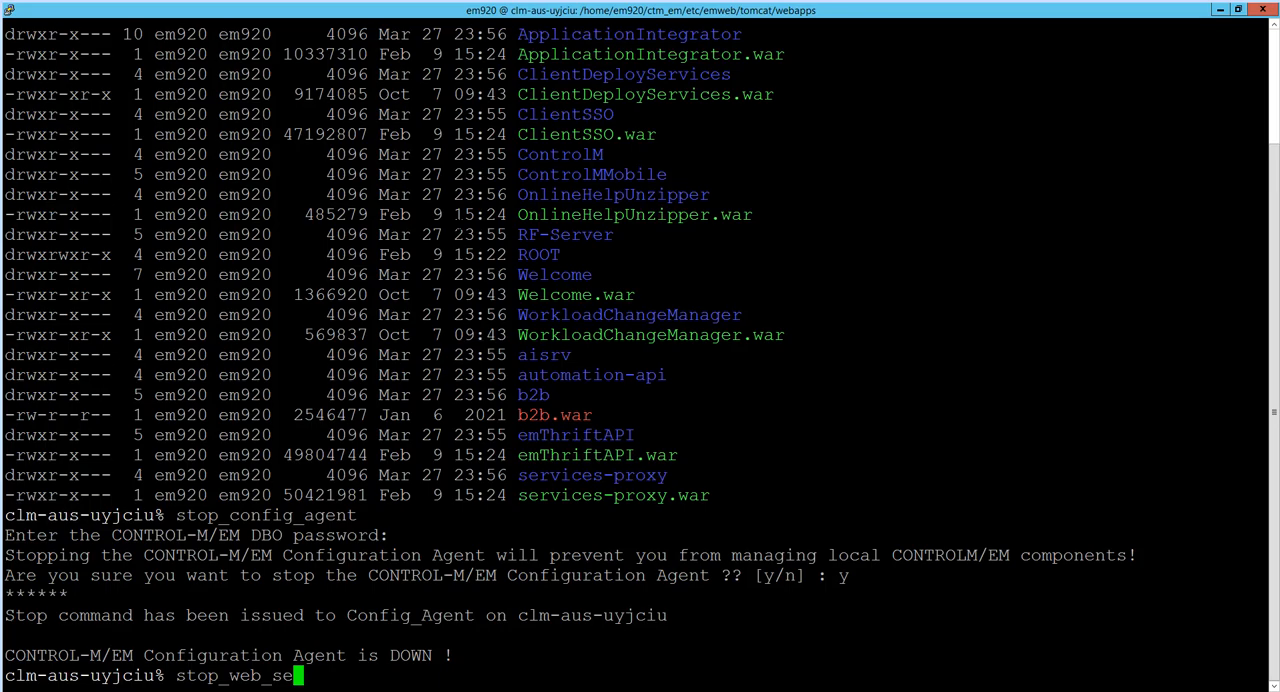
type("r")
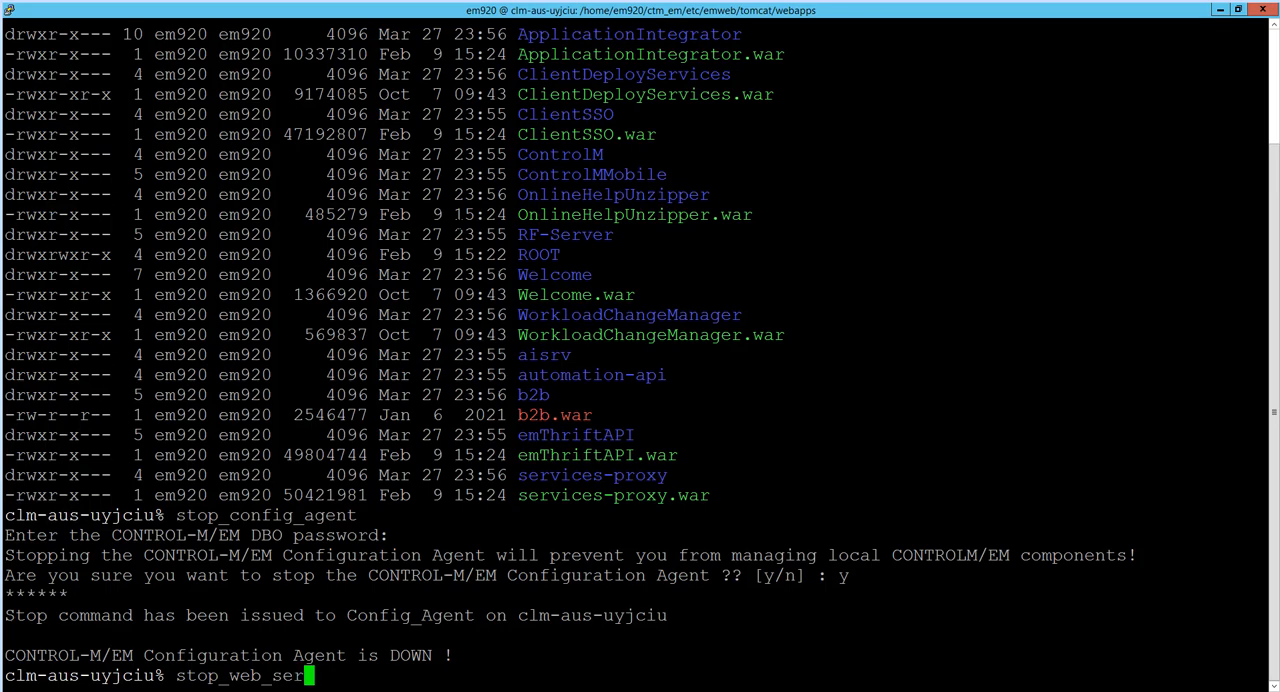
key("Return")
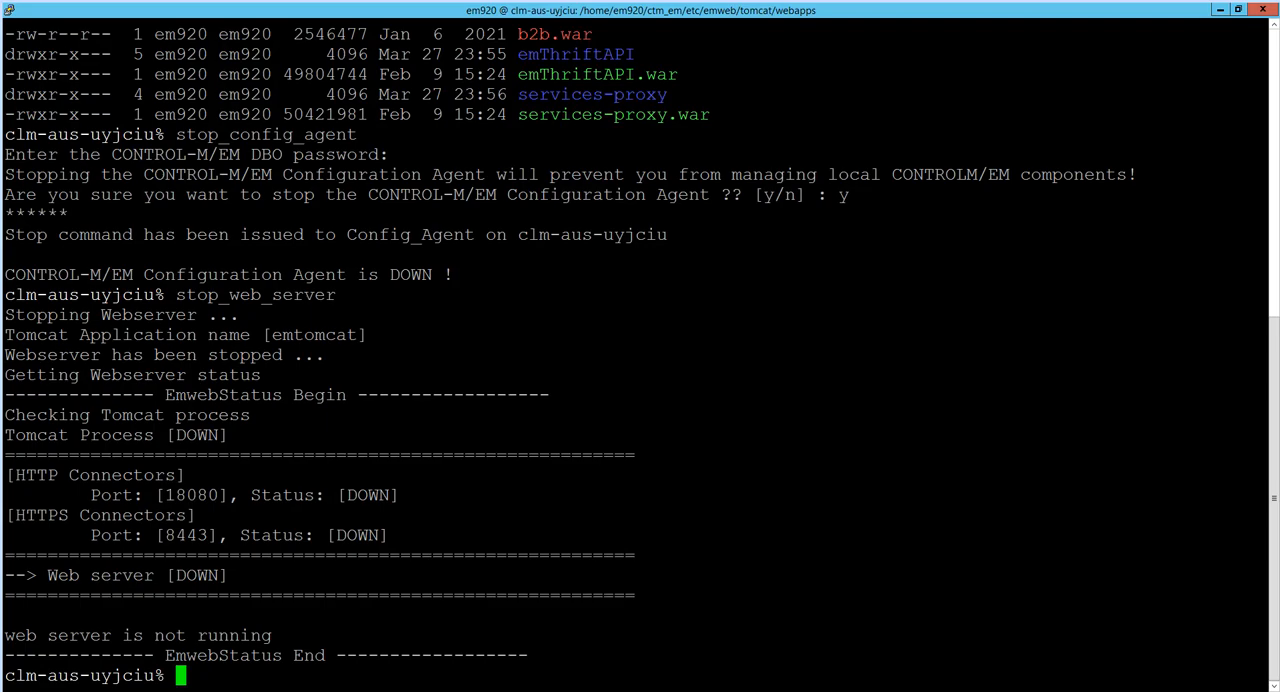
Run em remove_webapps to delete the expanded webapps folders and tomcat work folder
type("em remove")
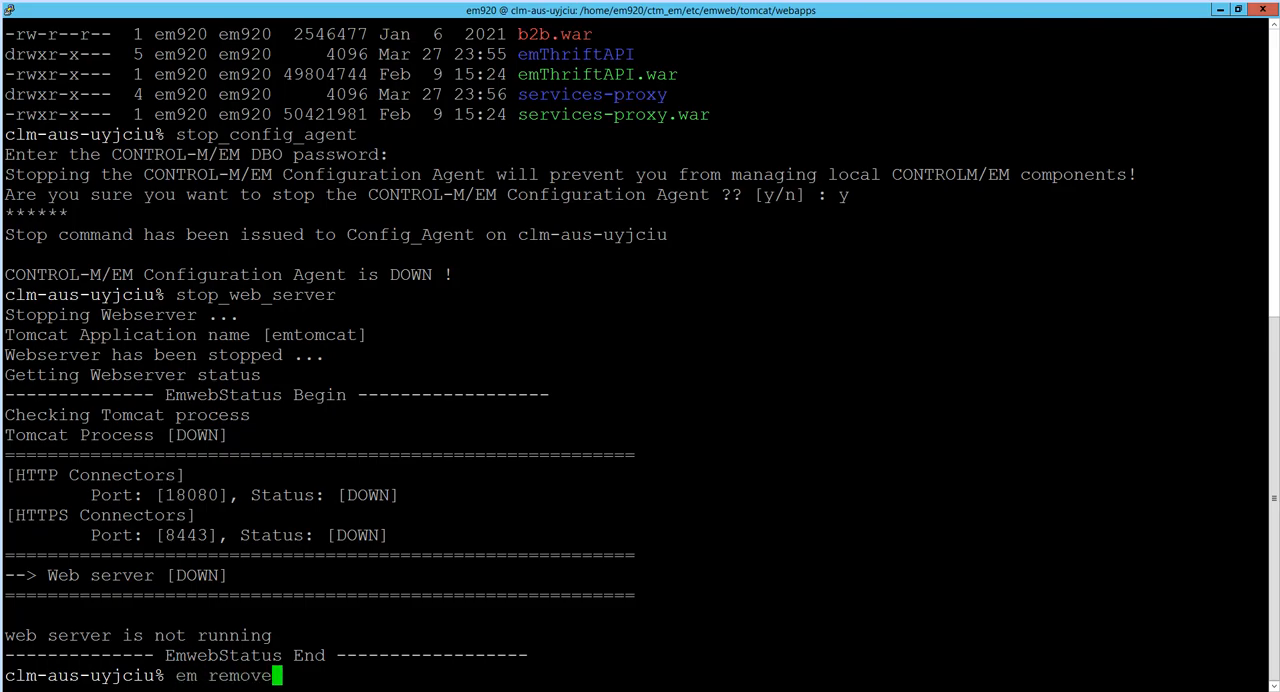
type("_webapps")
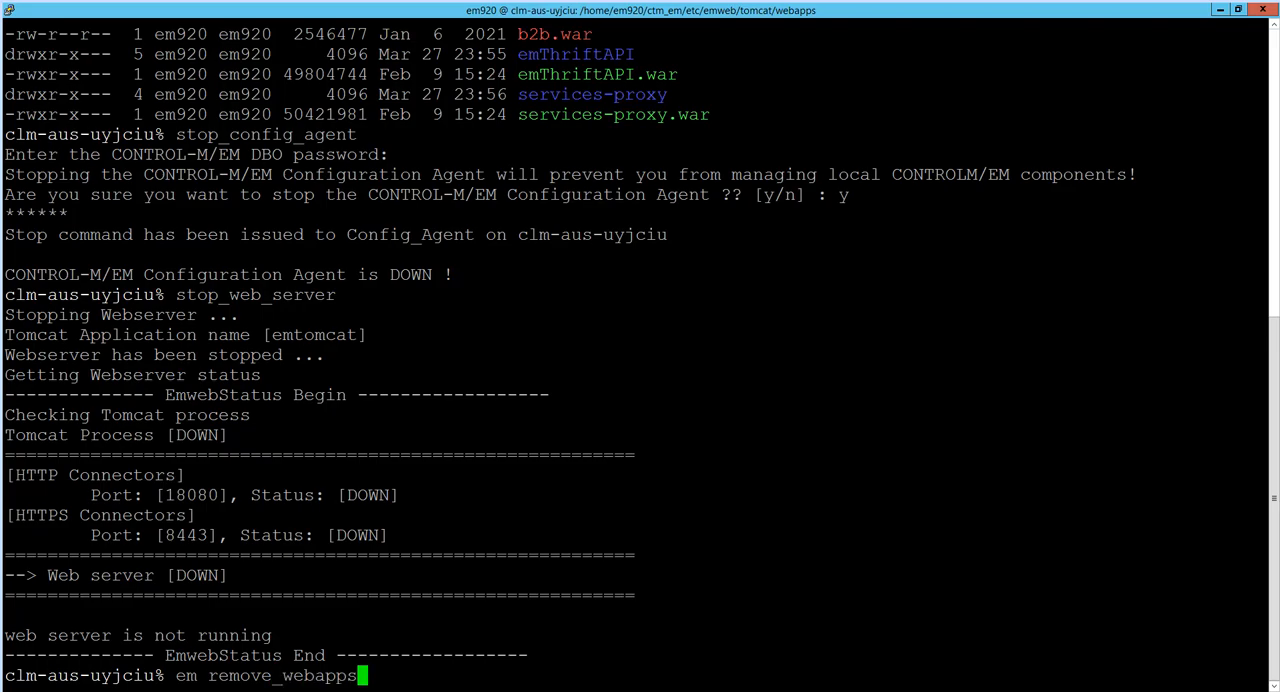
key("Return")
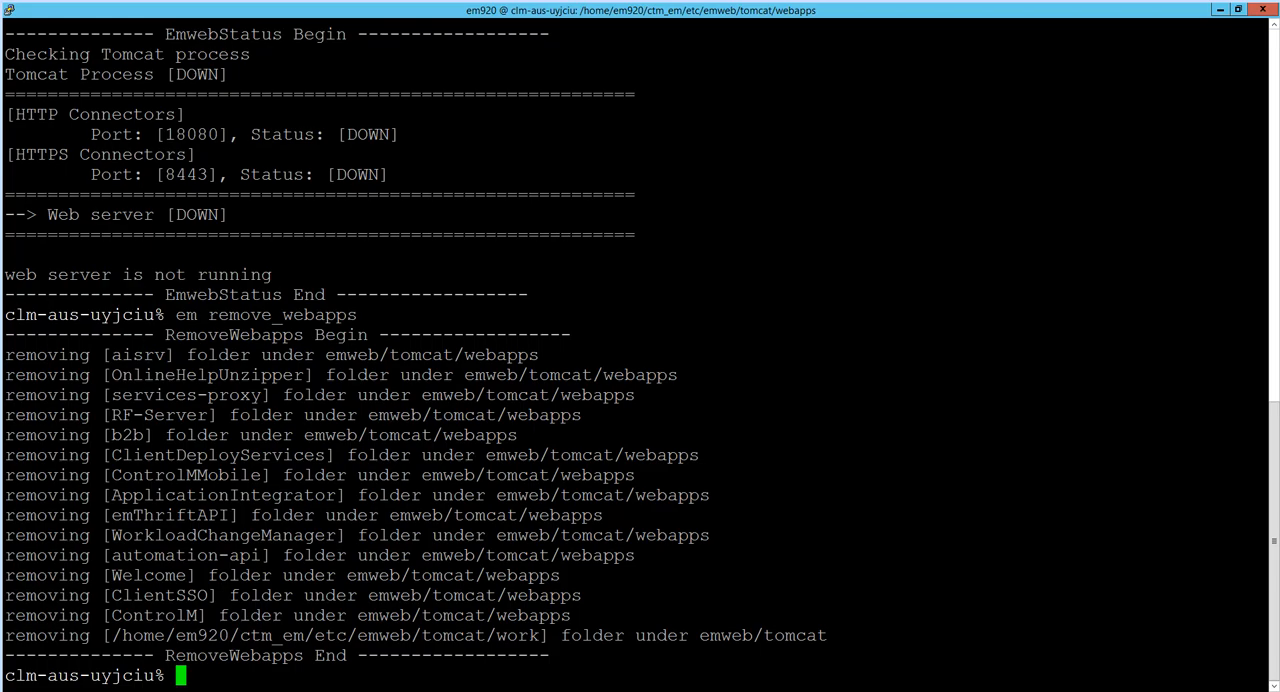
List webapps to confirm only .war files and ROOT remain, then begin start_config_agent
type("ll")
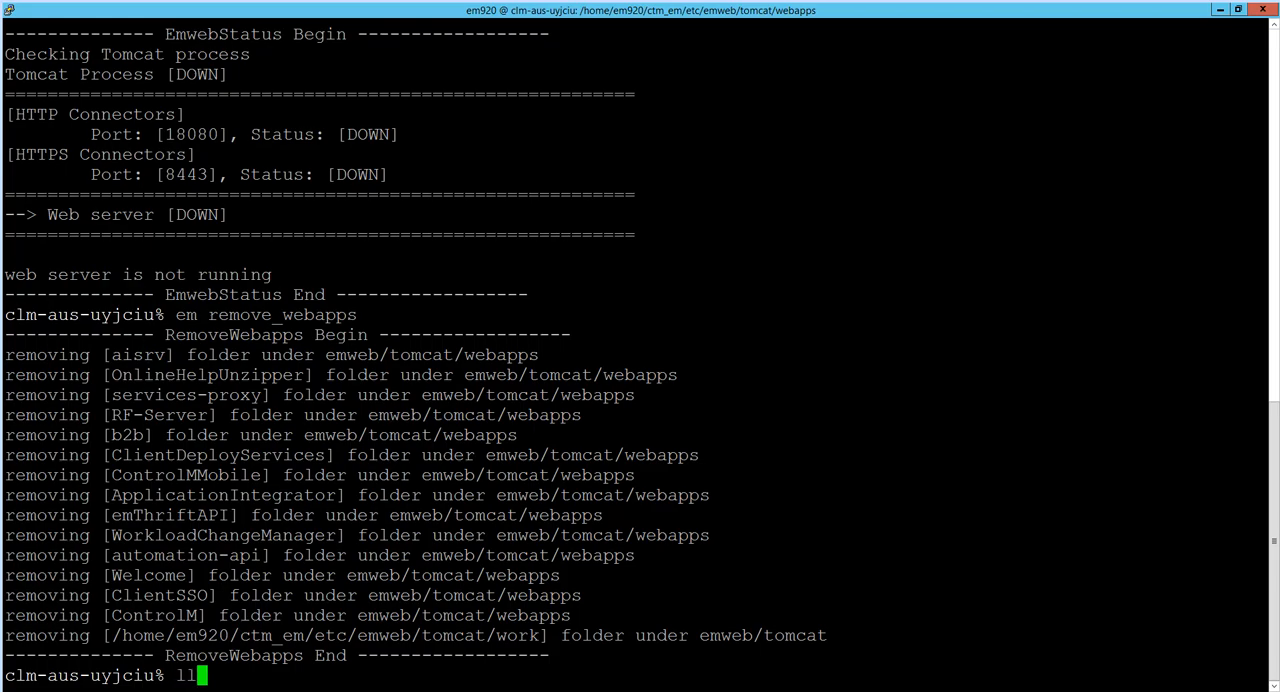
key("Return")
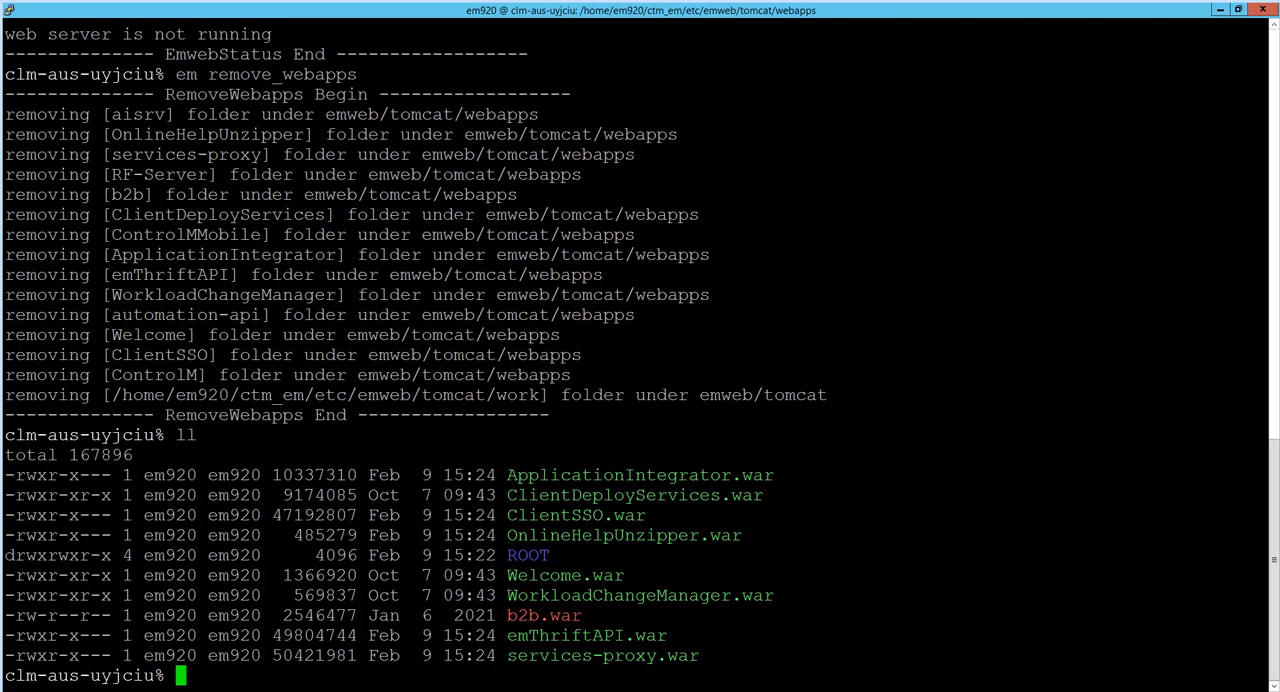
type("start_config_agent")
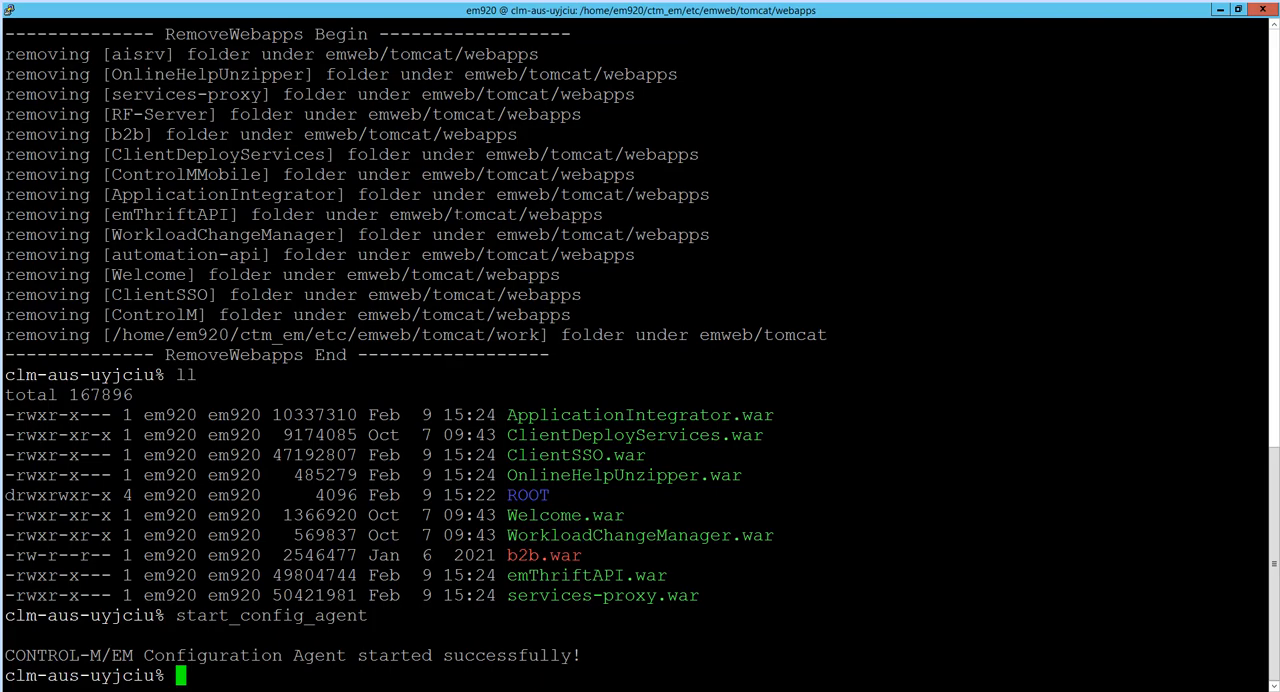
type("emweb_s")
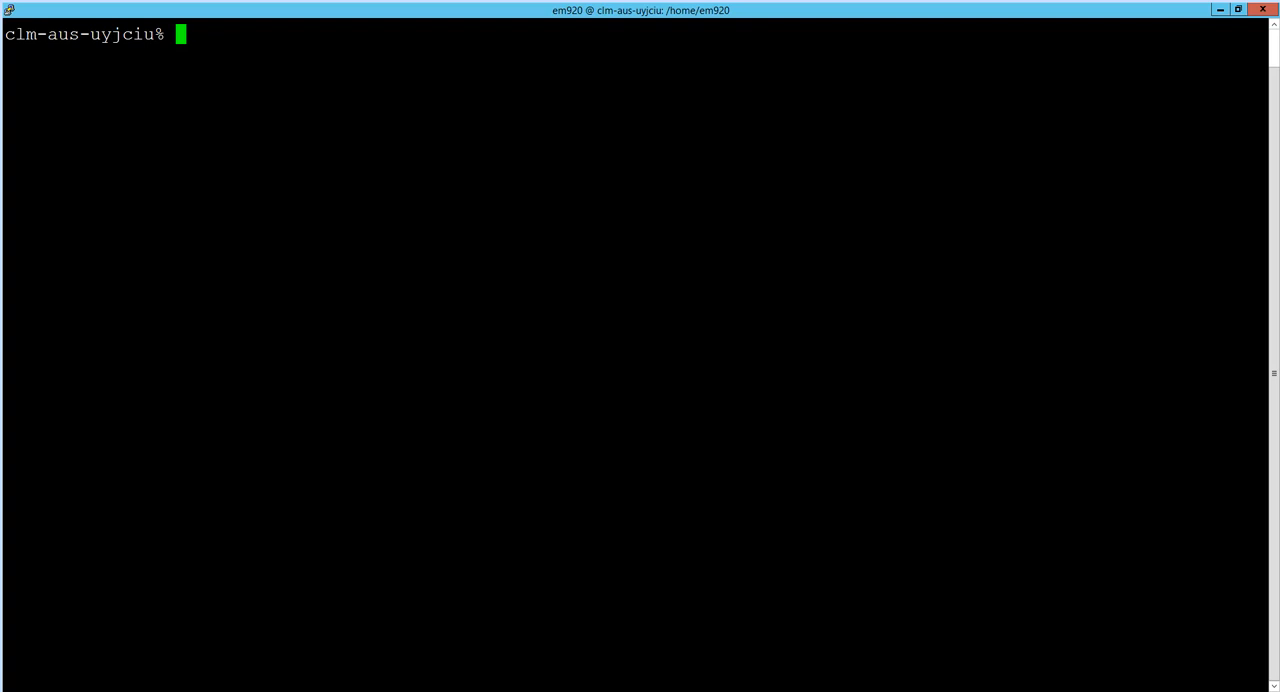
type("less ctm_em/log/services/controlm-web.log")
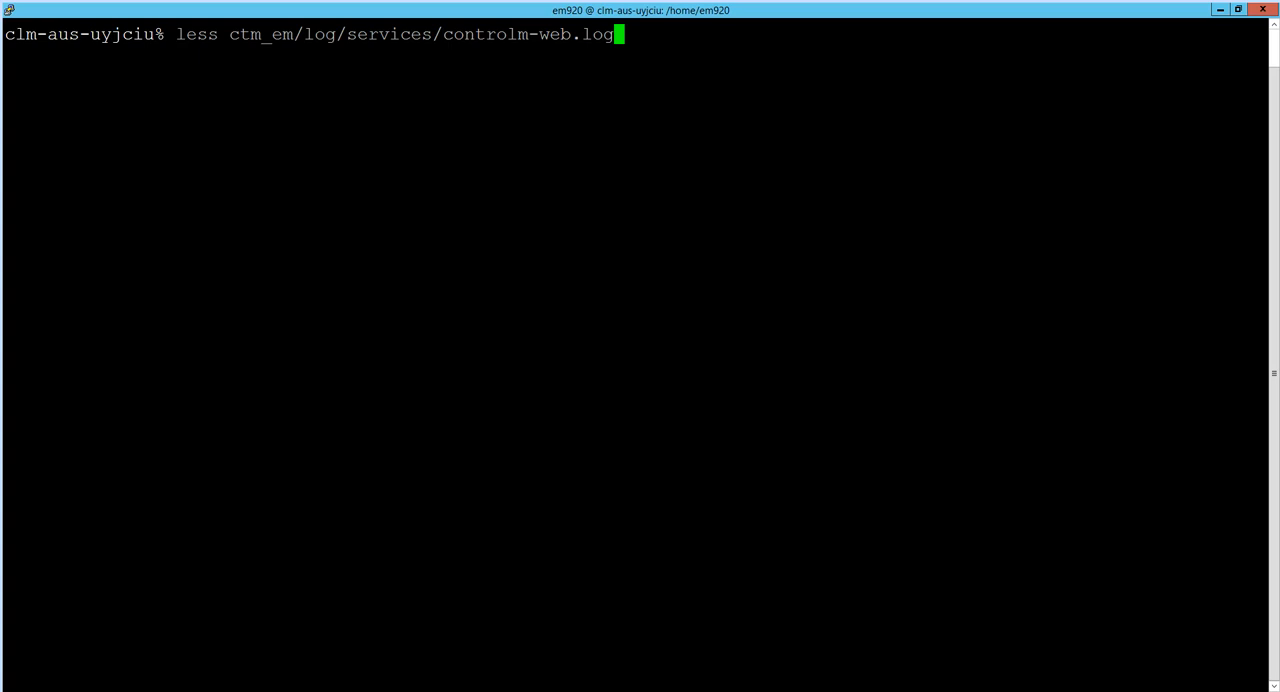
key("Return")
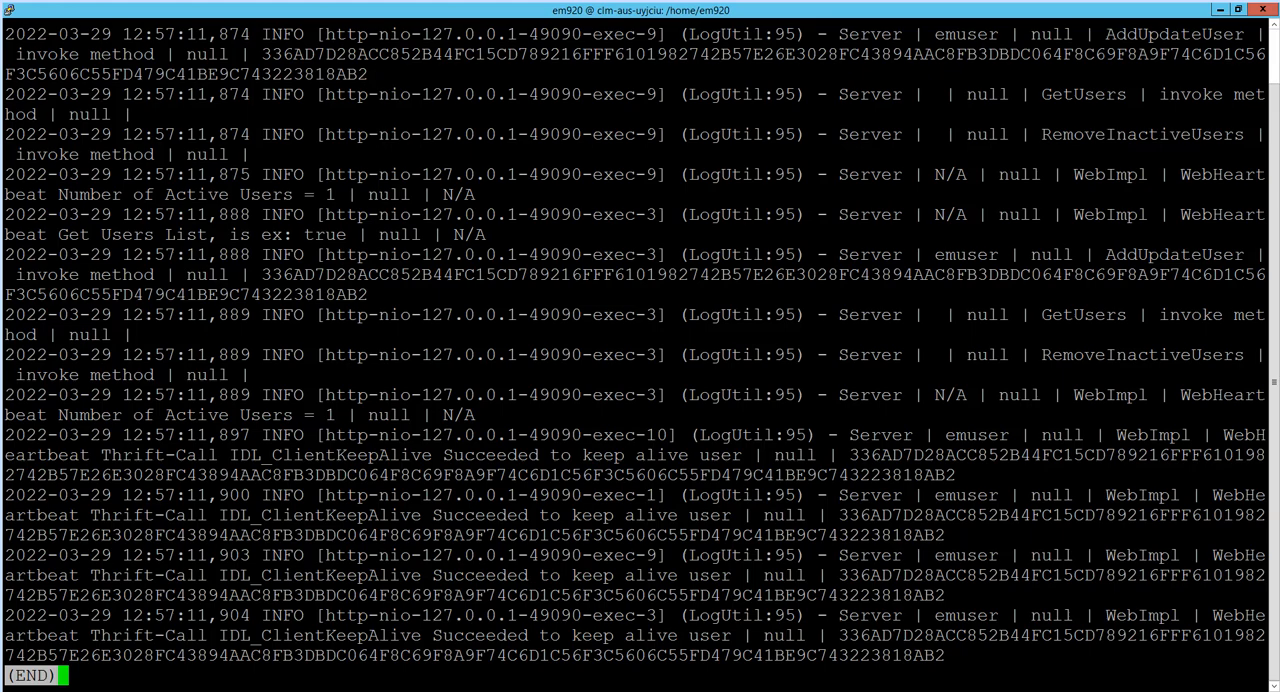
key("q")
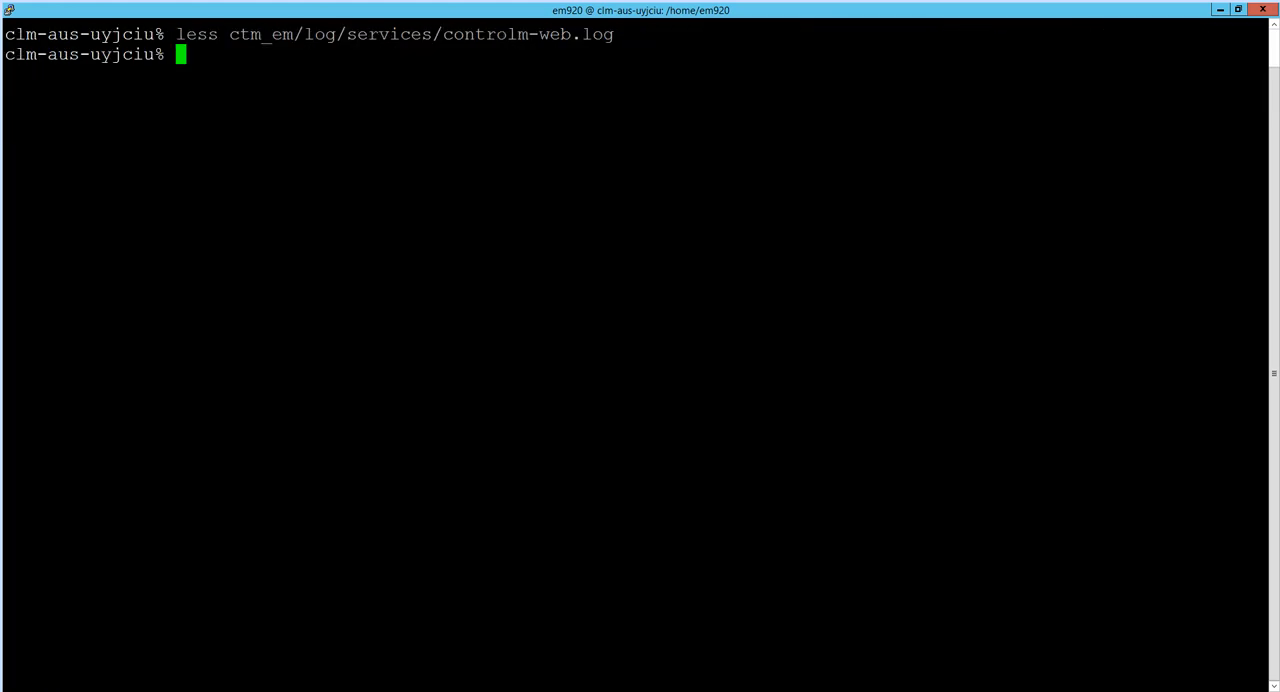
Run em services-cli -s controlm-web -i "all" -c "diagl -l DEBUG" to set the root log level
type("em services-cli -s controlm-web -i \"all\" -c \"diagl -l DEBUG\"")
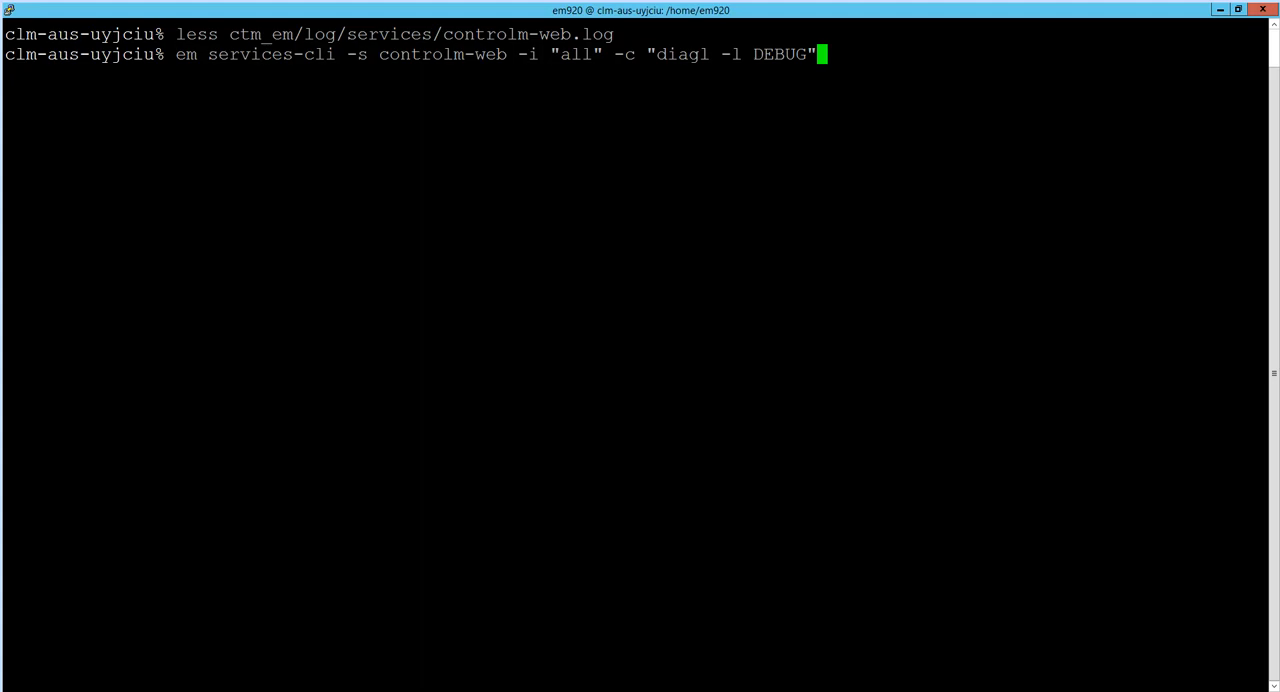
key("Return")
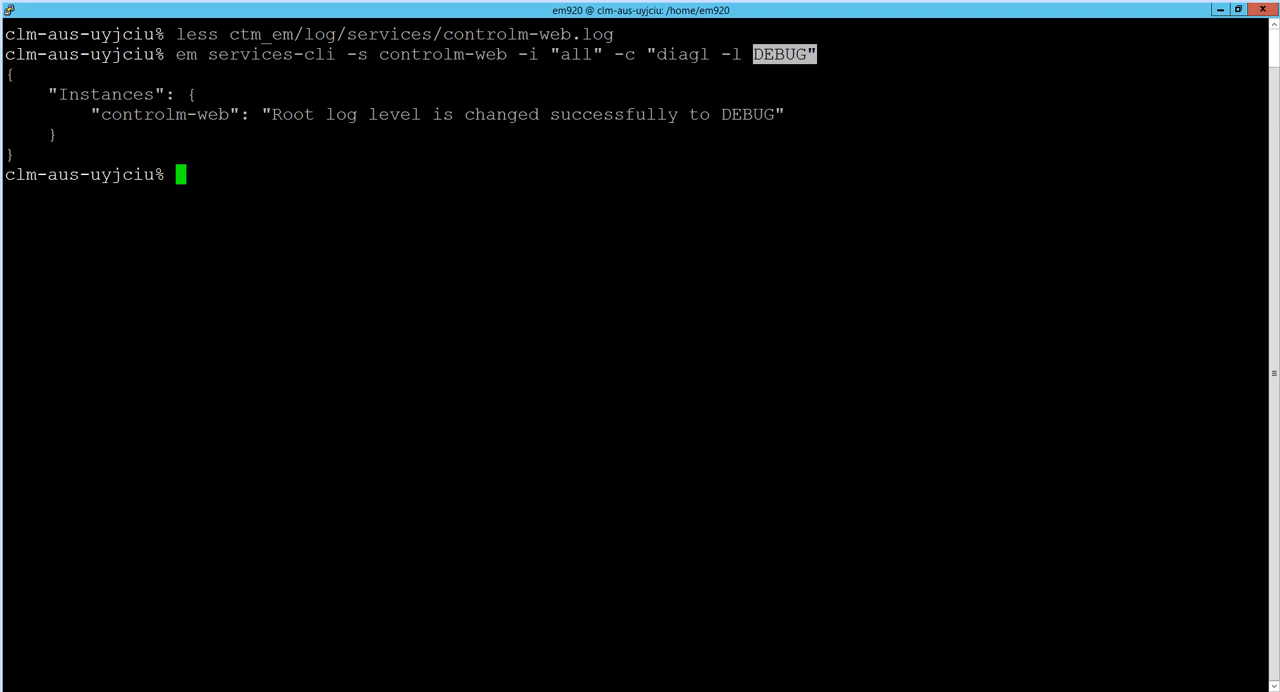
View ctm_em/log/services/controlm-web.log with less, confirm DEBUG entries, and quit
type("less ctm_em/log/services/controlm-web.log")
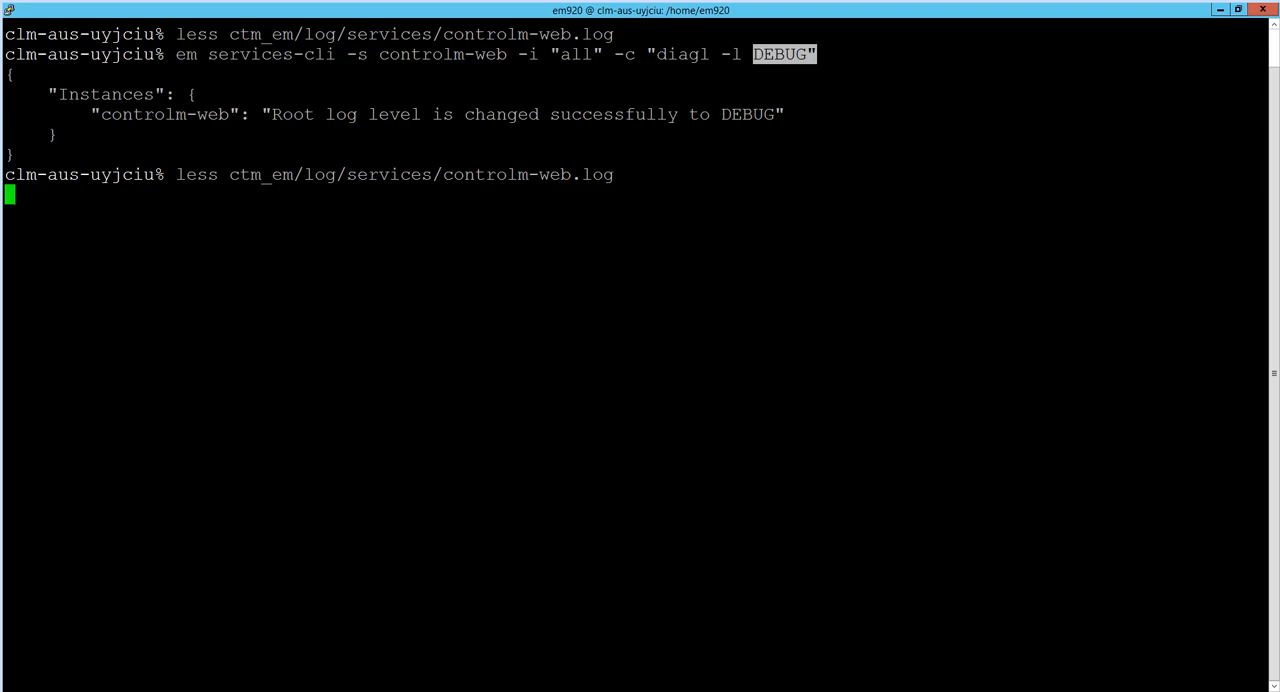
key("Return")
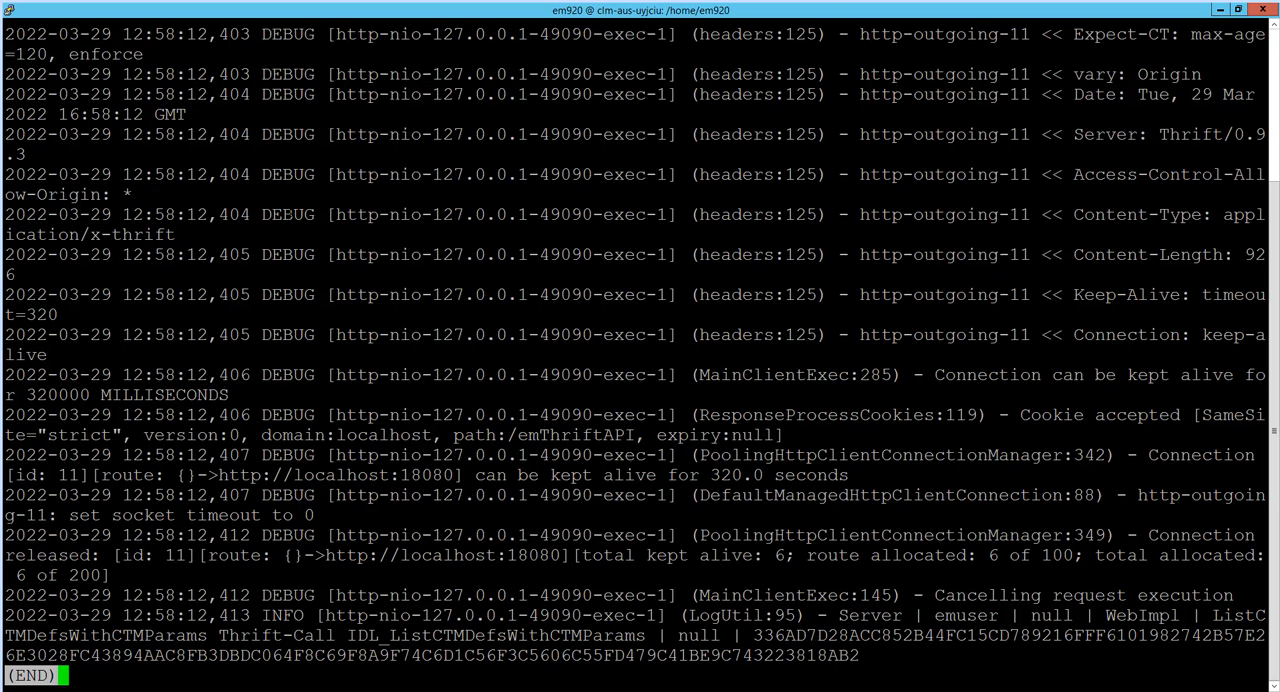
double_click(288, 214)
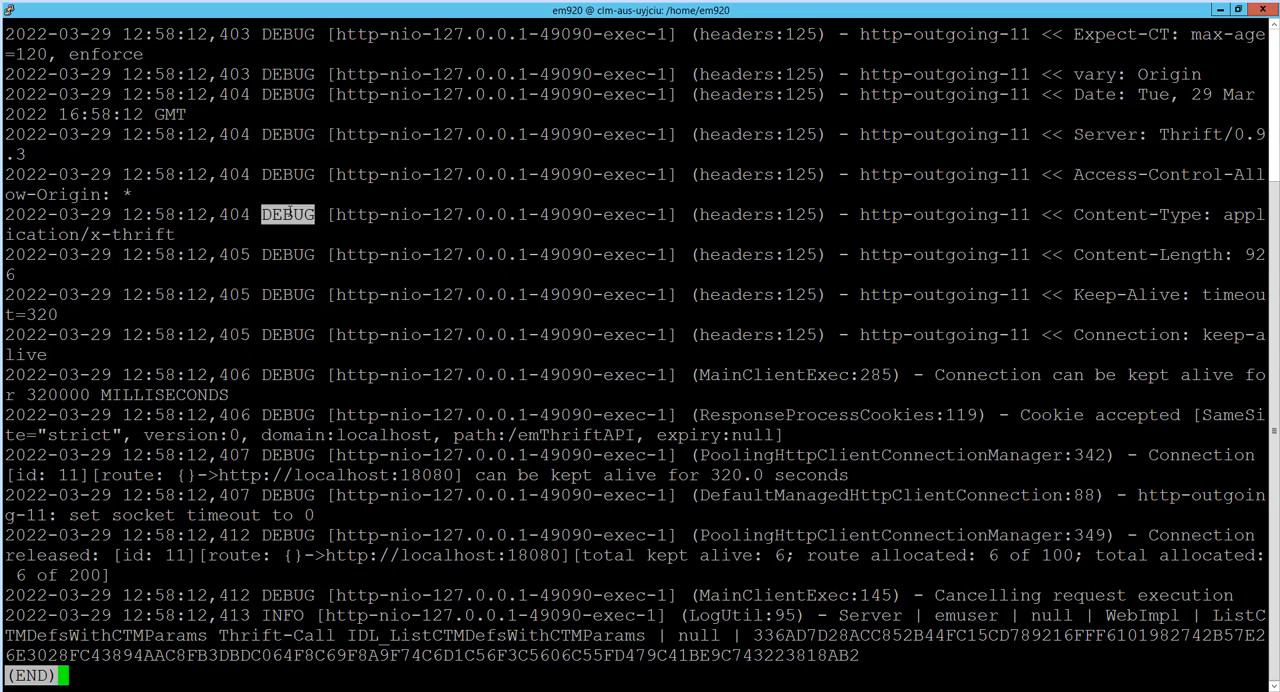
key("q")
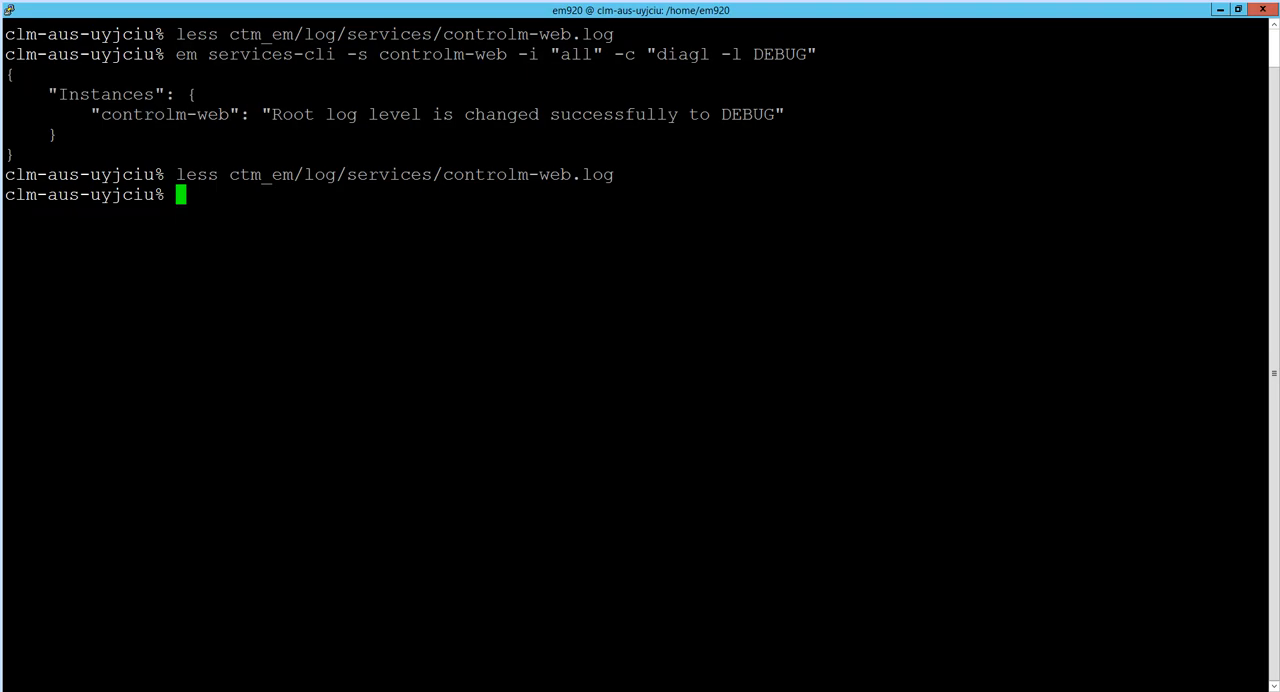
Run em services-cli diagl -l ERROR to reset the controlm-web root log level to ERROR
type("em services-cli -s controlm-web -i \"all\" -c \"diagl -l ERROR\"")
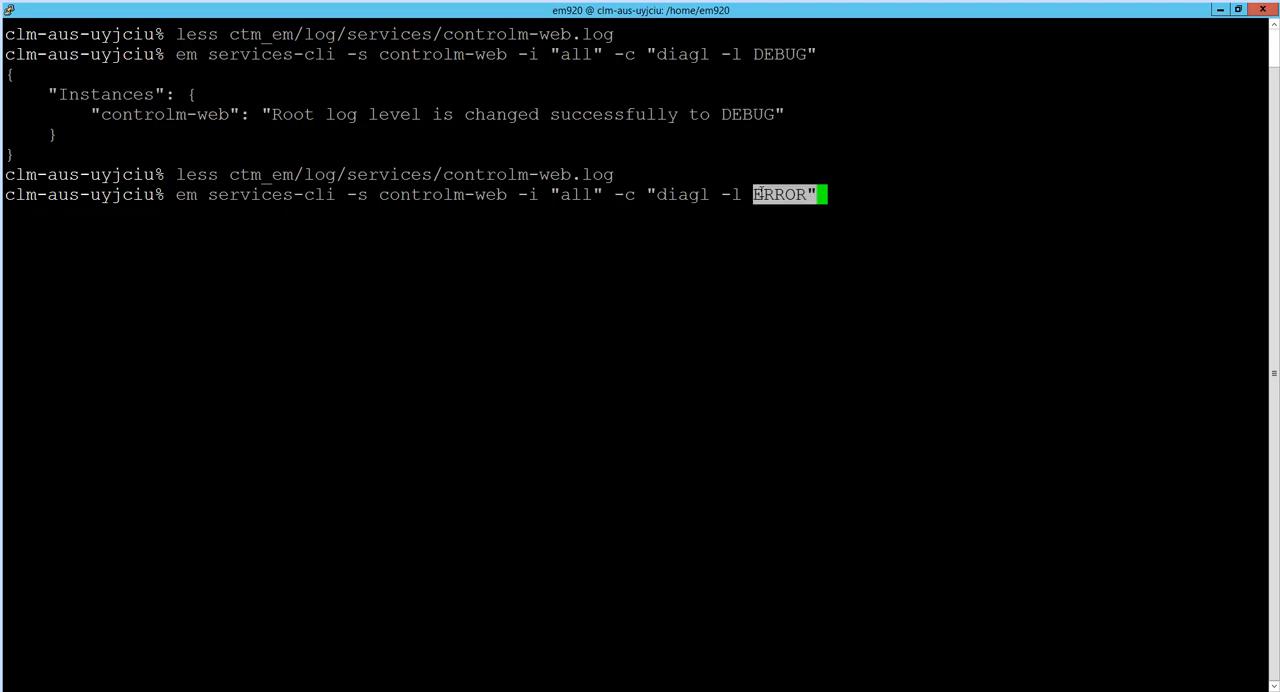
key("Return")
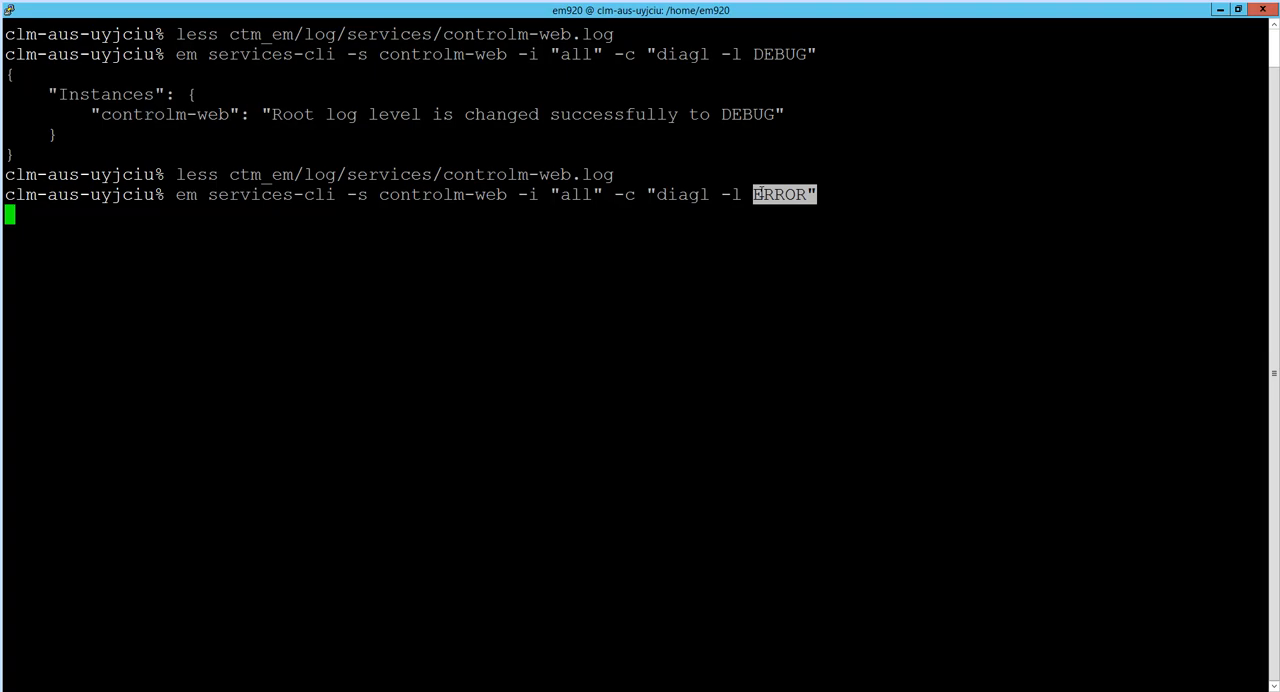
key("Return")
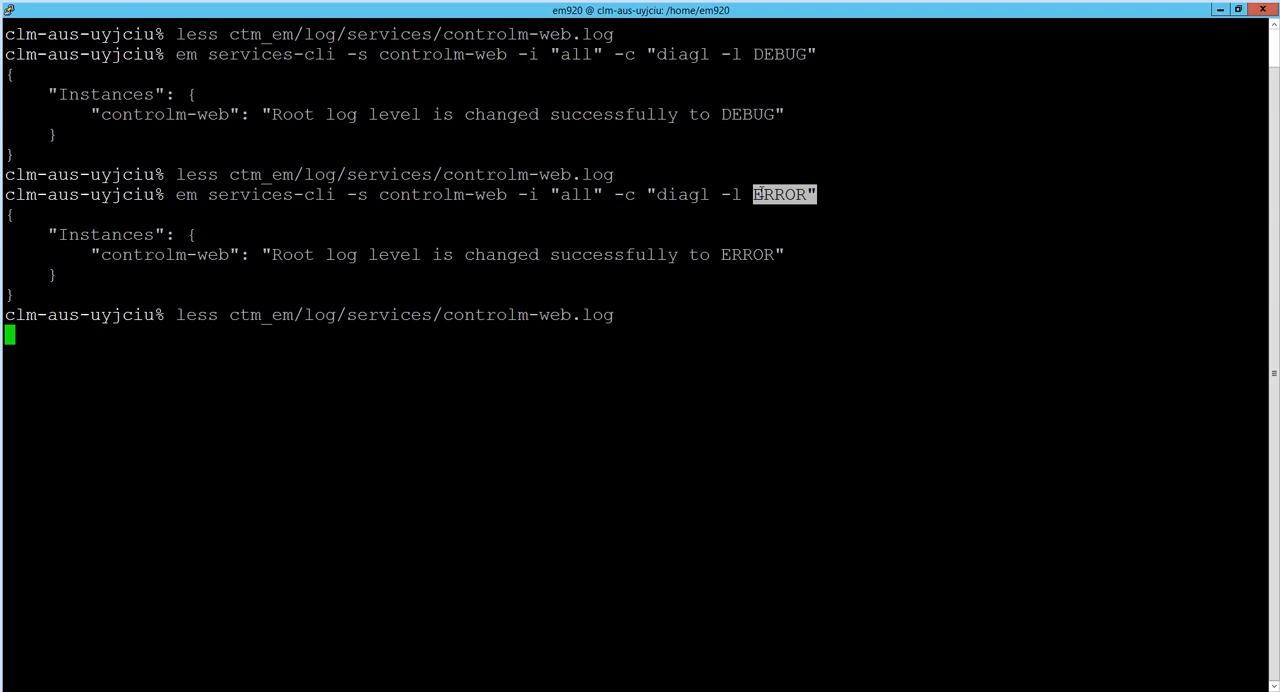
View the end of controlm-web.log in less to confirm the ERROR level change, then quit
key("Return")
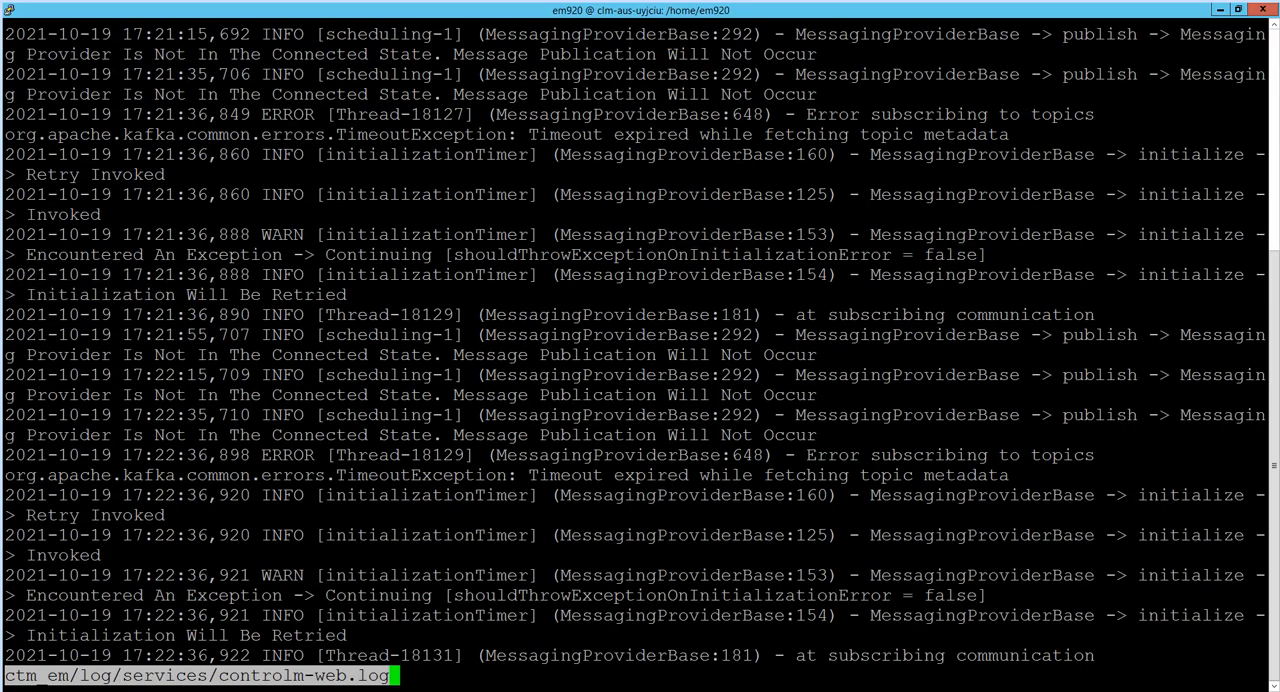
key("Return")
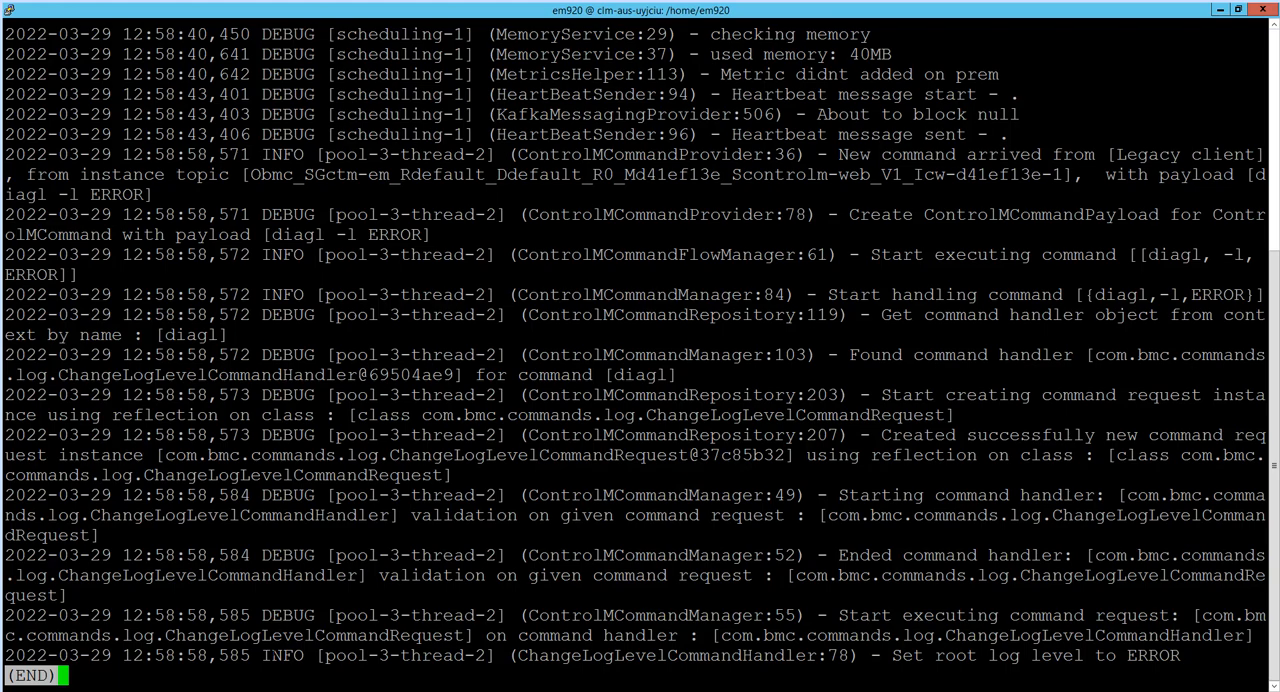
key("q")
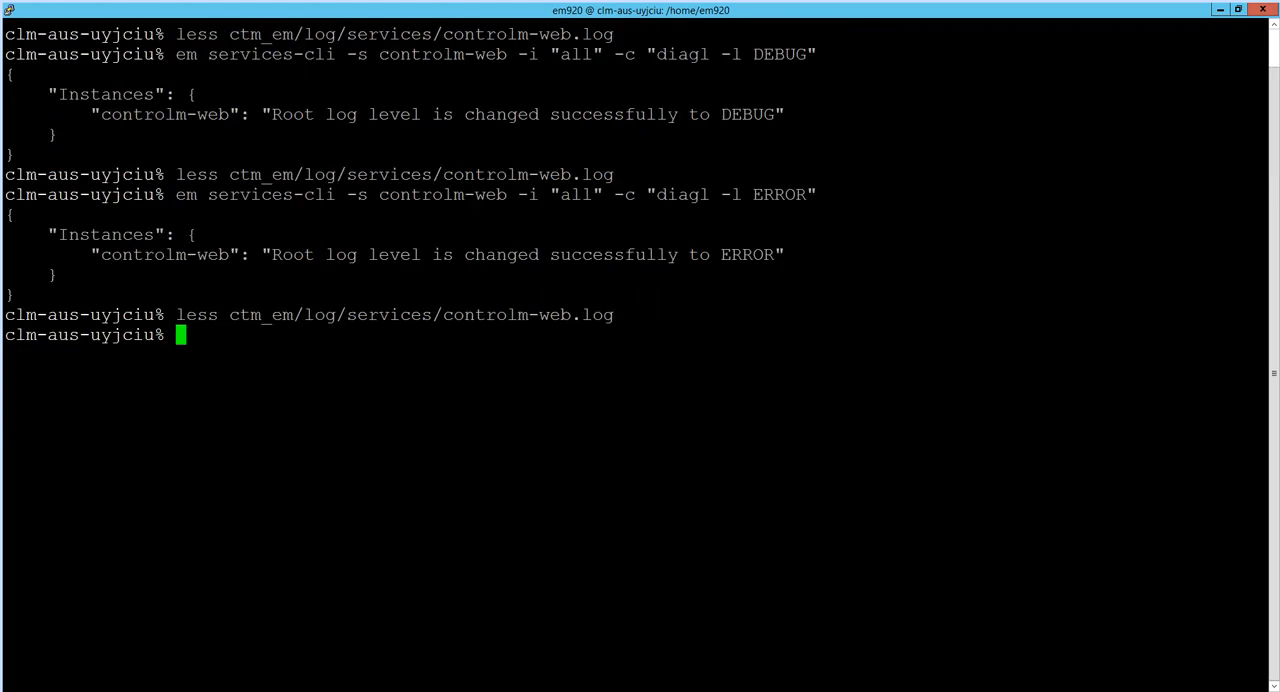